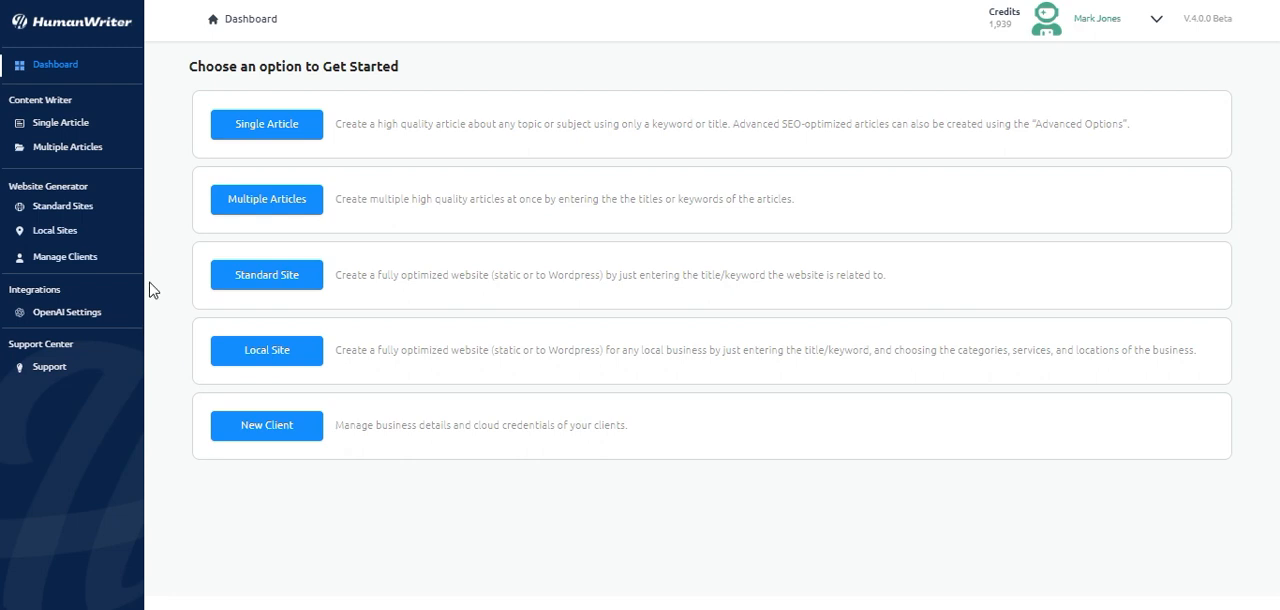
pyautogui.moveTo(180, 234)
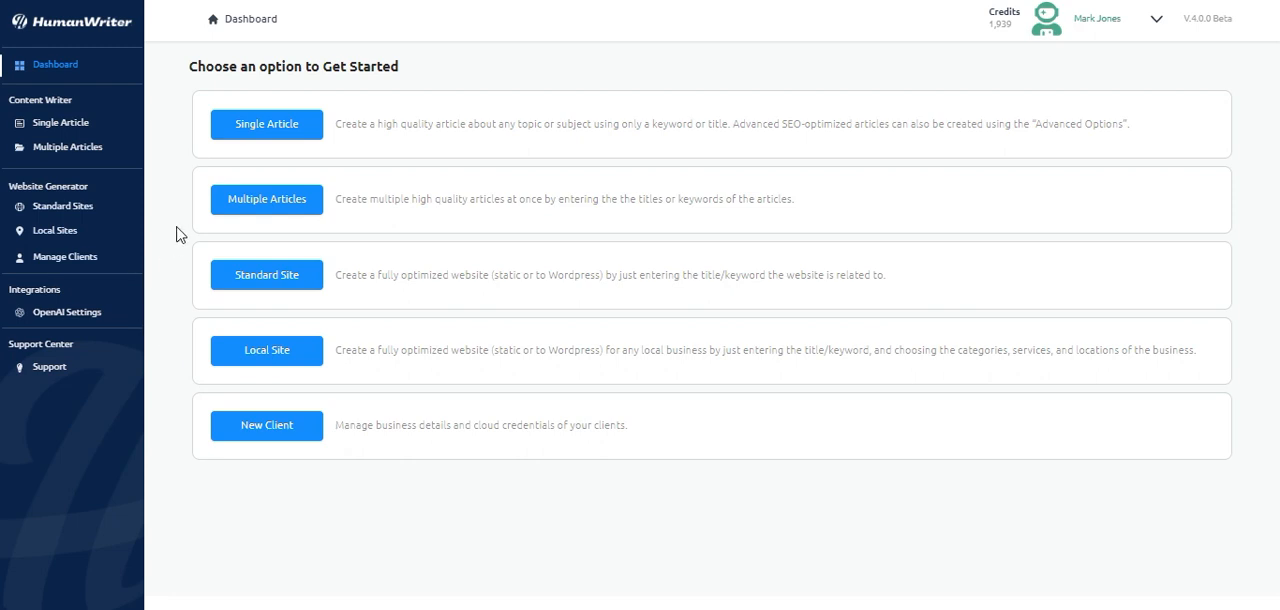
pyautogui.moveTo(179, 206)
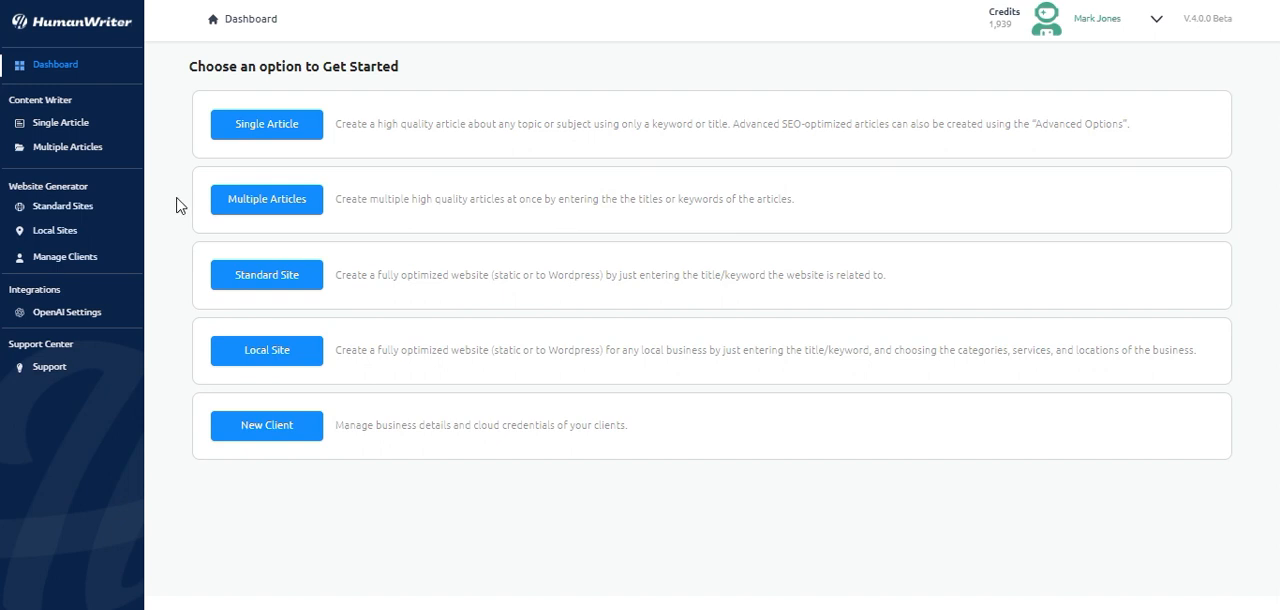
pyautogui.moveTo(173, 199)
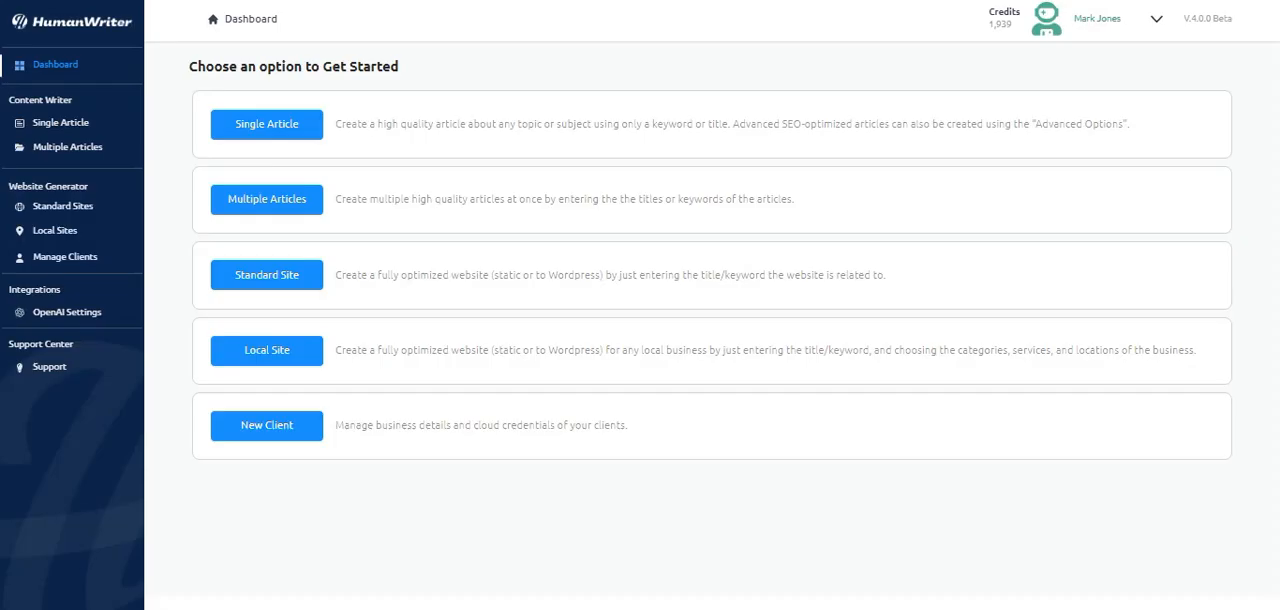
pyautogui.moveTo(267, 199)
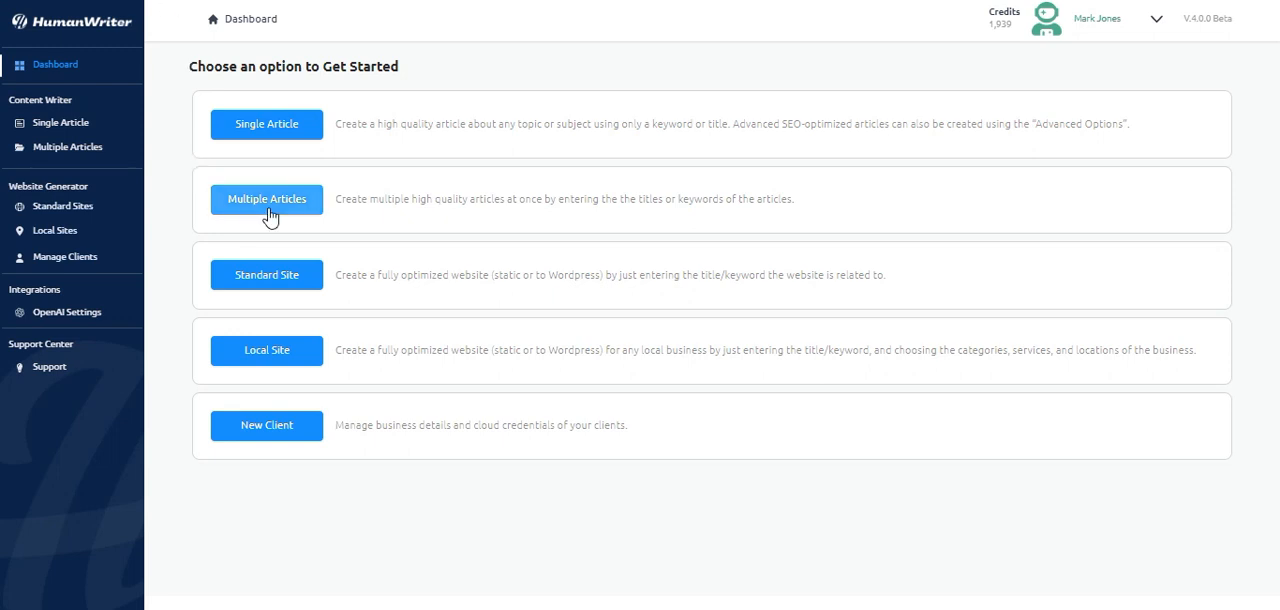
pyautogui.moveTo(100, 170)
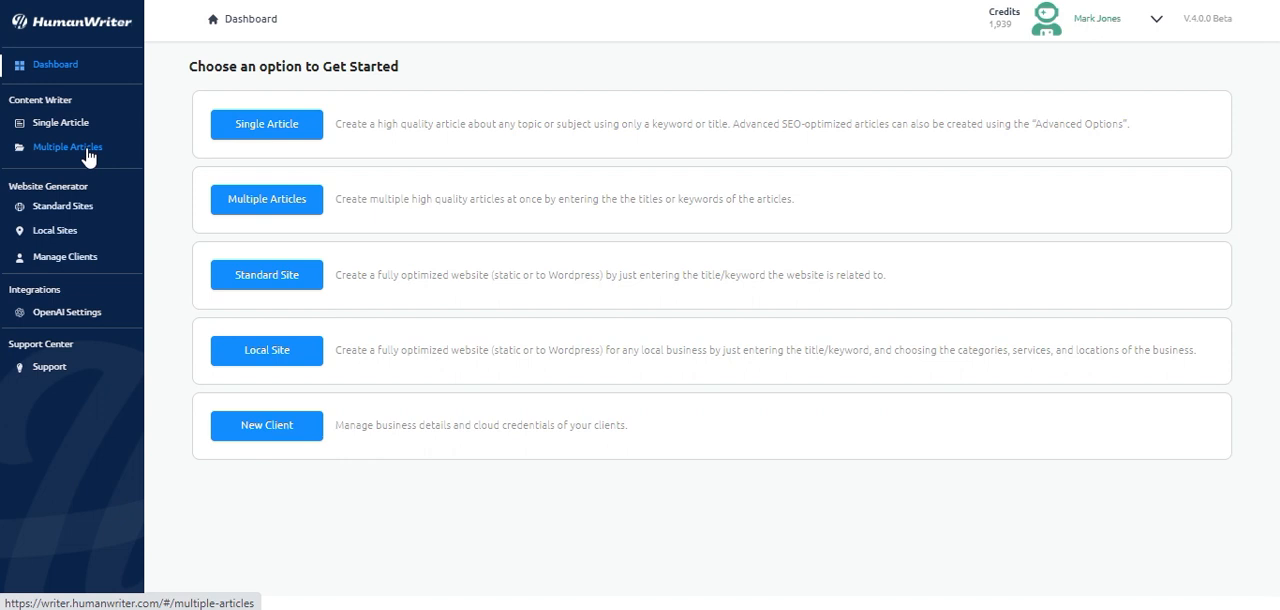
# Step: Go to Multiple Articles and start a new multiple-article project
pyautogui.click(68, 147)
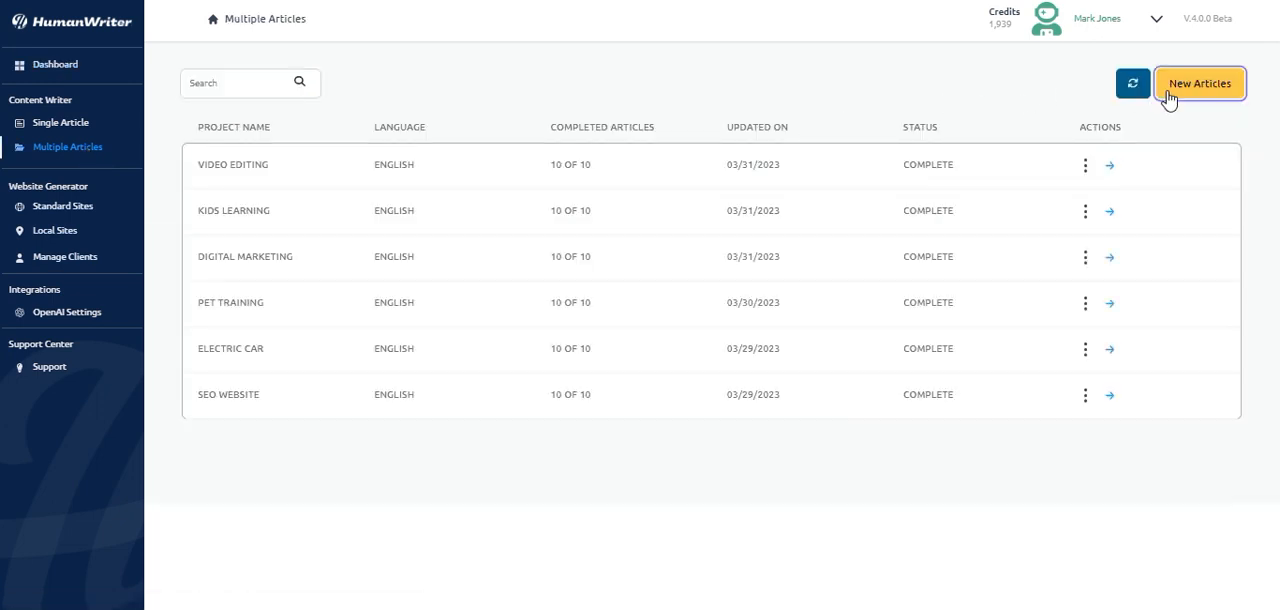
pyautogui.click(1199, 83)
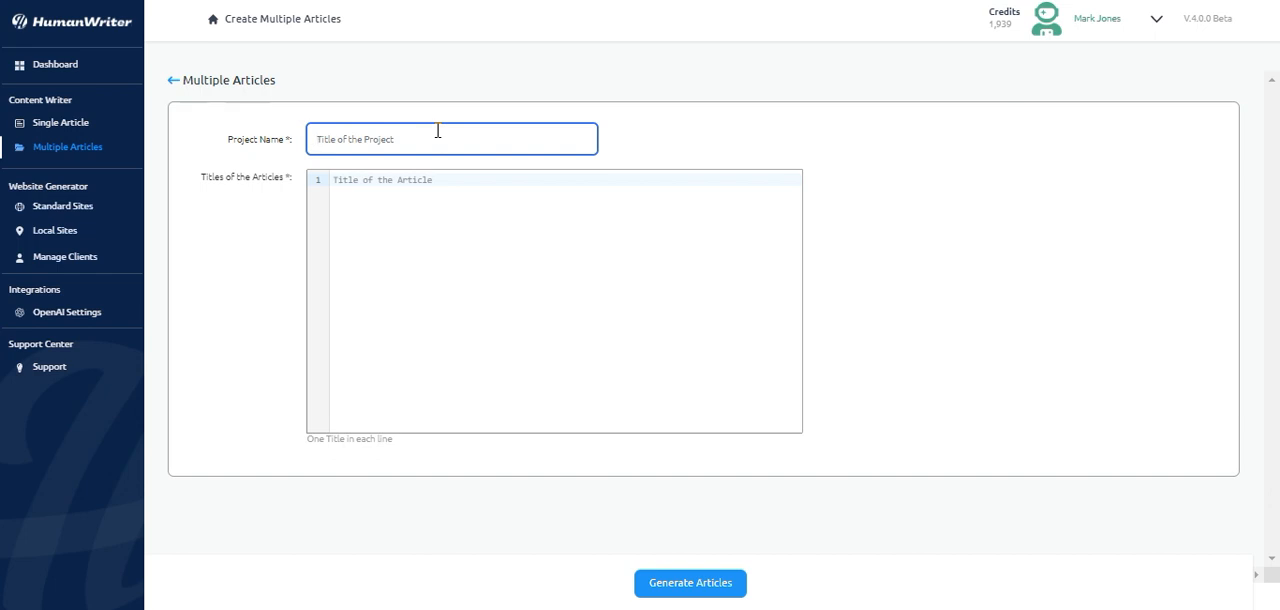
# Step: Name the project 'Hybrid Cars' and paste the titles from hybrid-cars.txt
pyautogui.write('H')
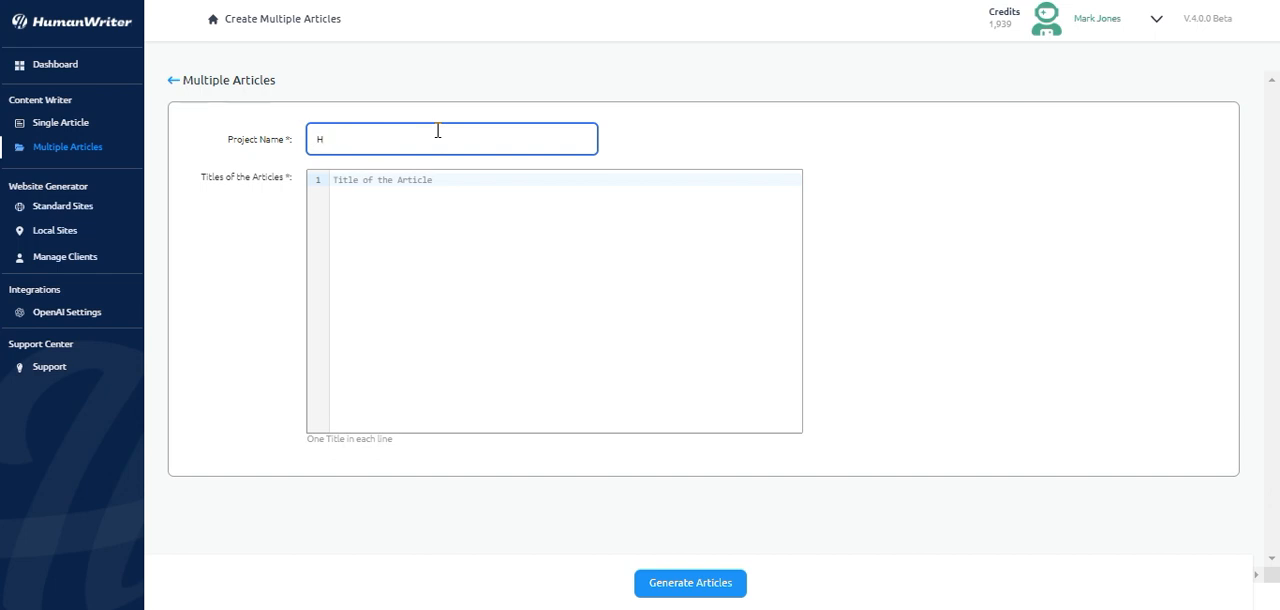
pyautogui.write('ybrid Cars')
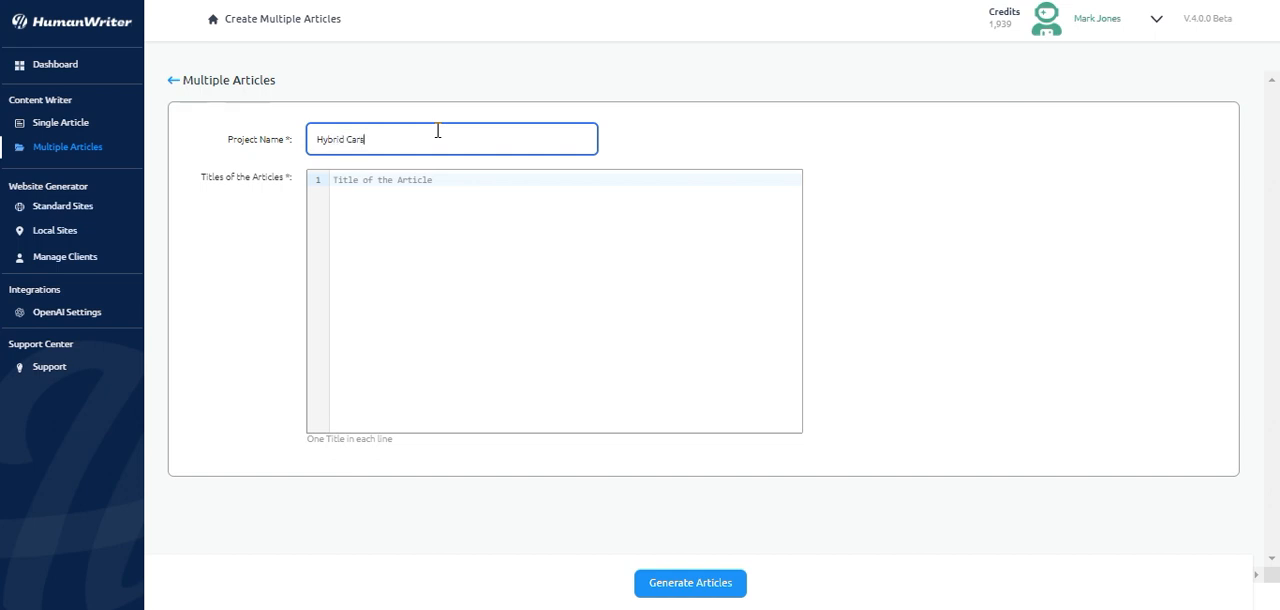
pyautogui.click(434, 182)
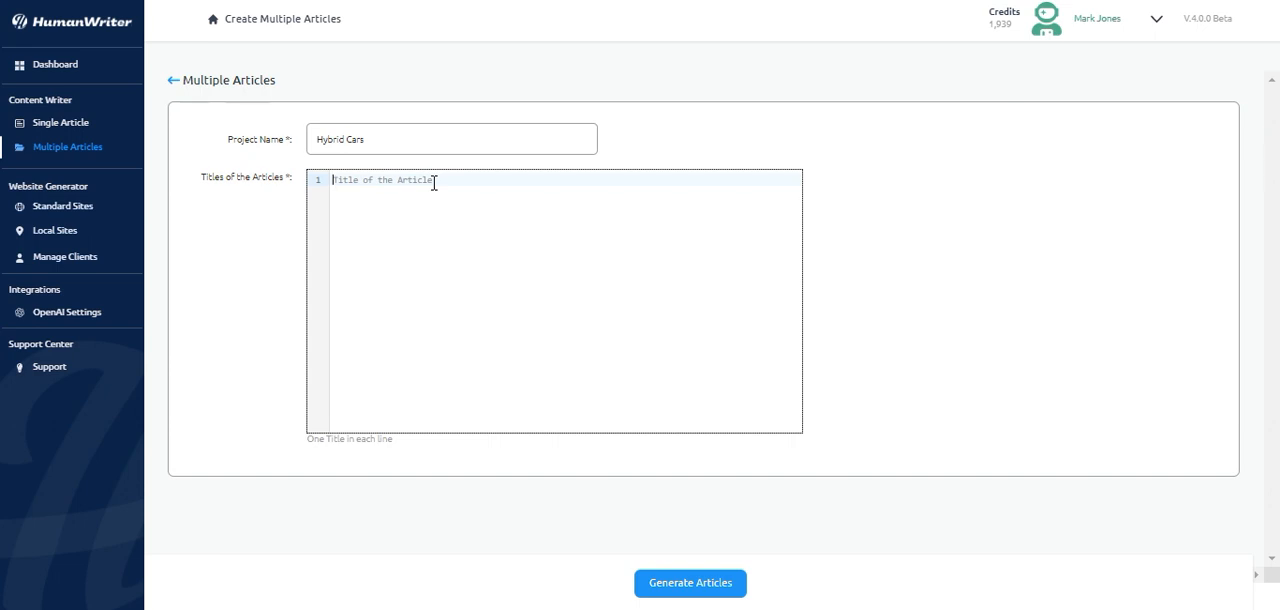
pyautogui.press('Enter')
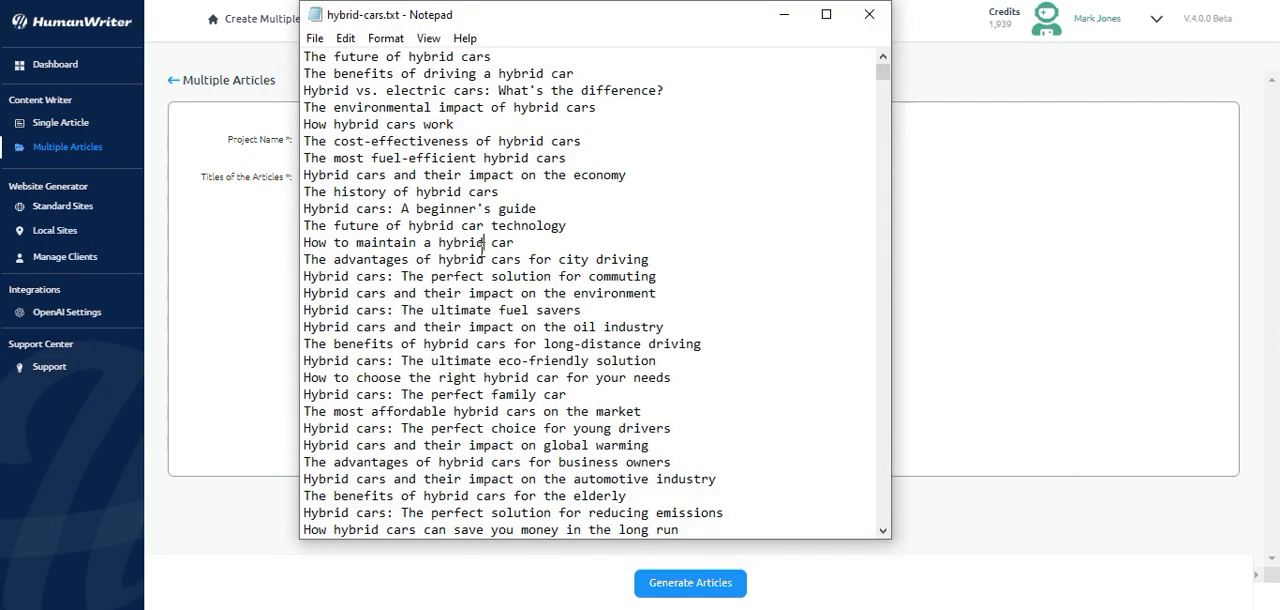
pyautogui.scroll(-3)
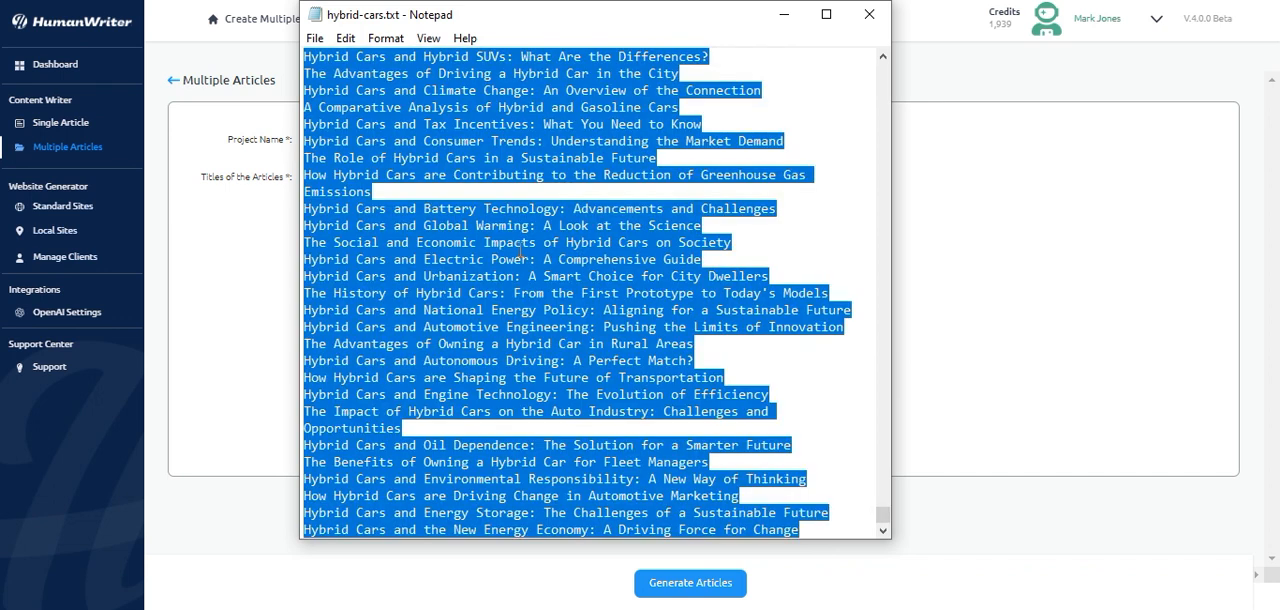
pyautogui.click(868, 14)
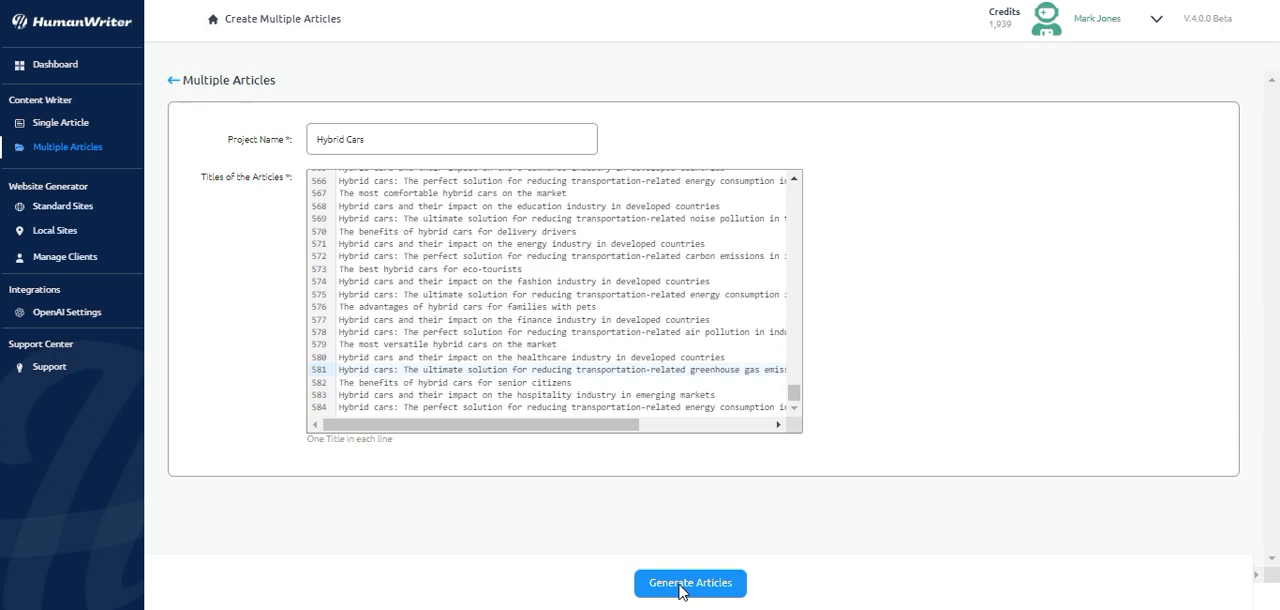
# Step: Generate the 584 Hybrid Cars articles and review the in-progress title list
pyautogui.click(690, 583)
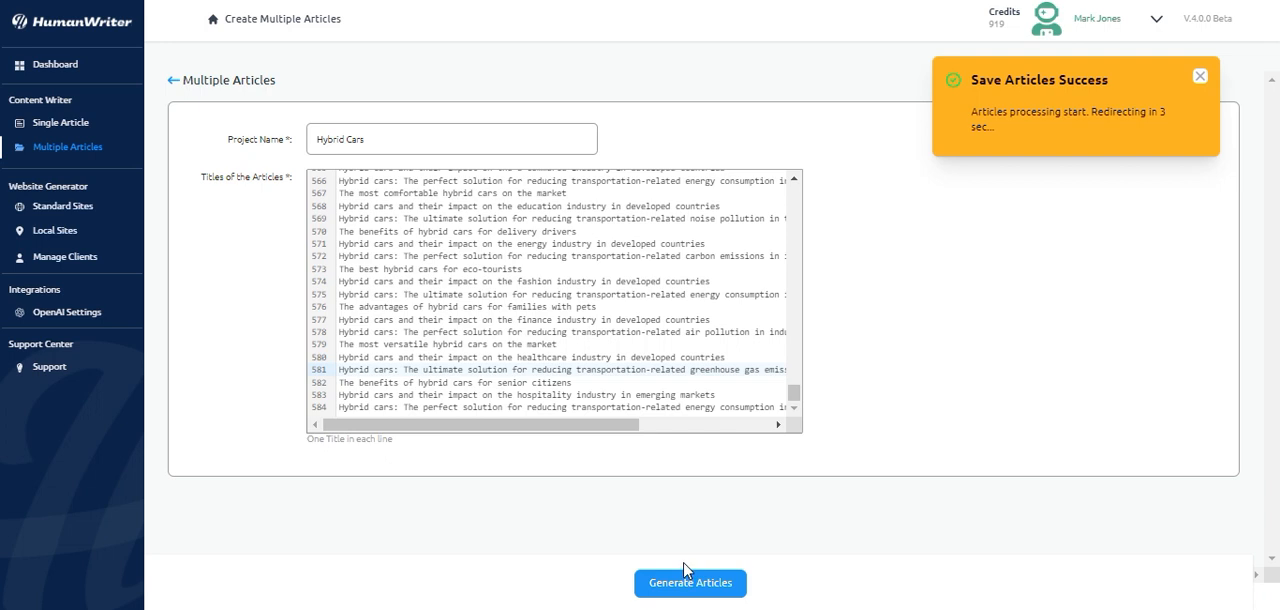
pyautogui.click(689, 583)
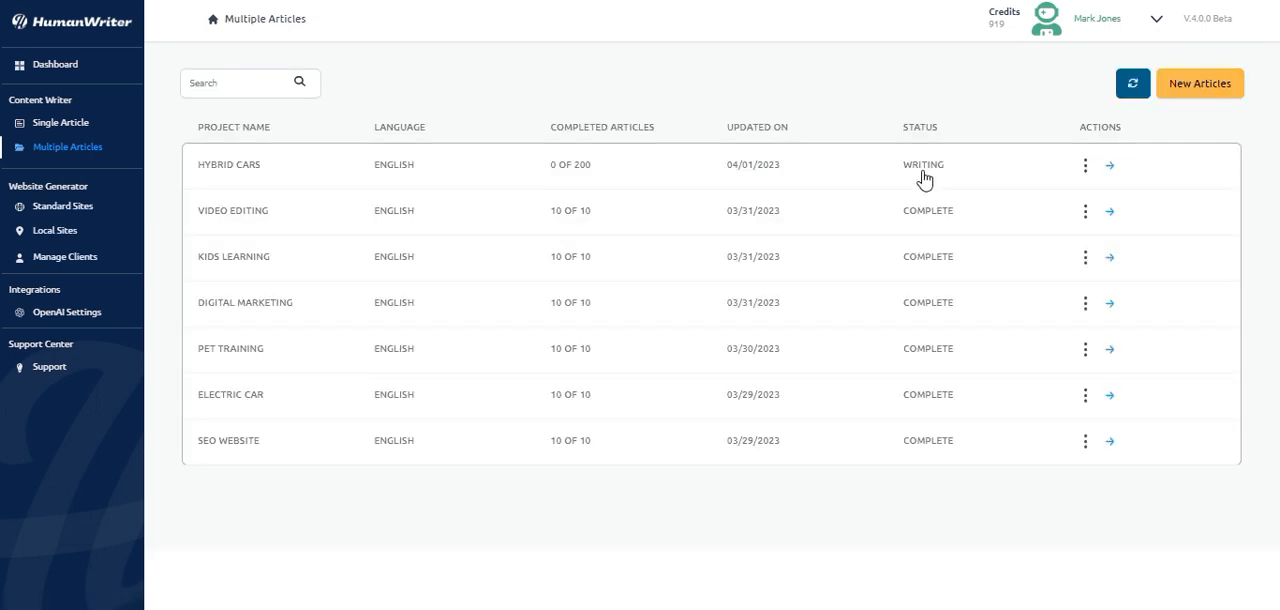
pyautogui.moveTo(864, 168)
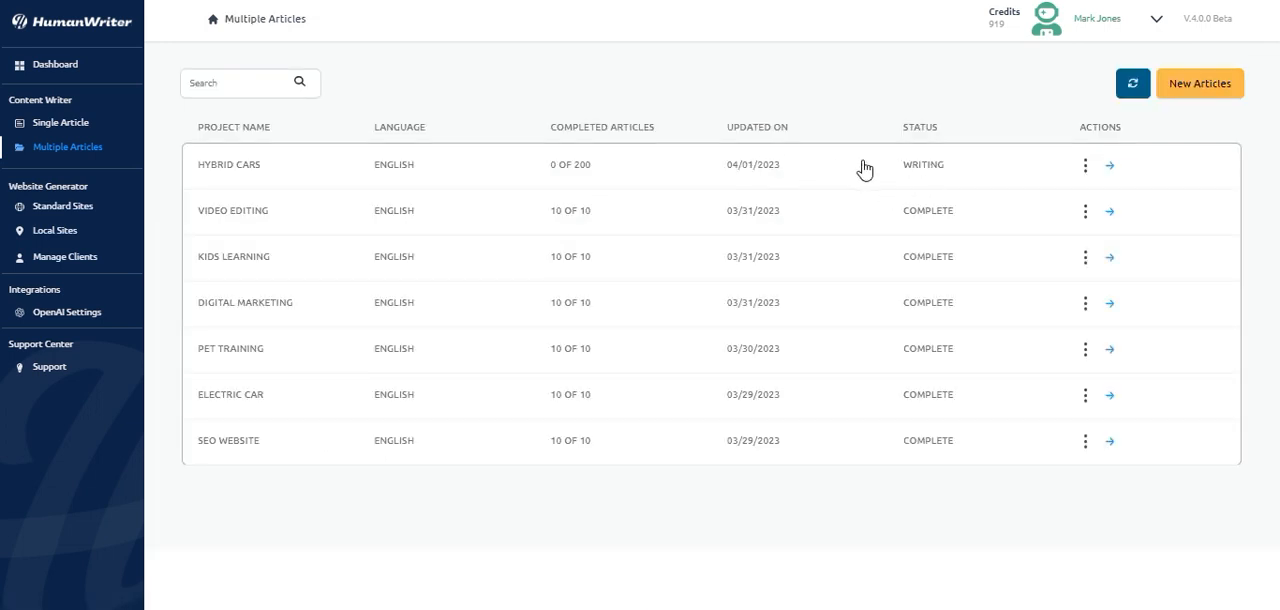
pyautogui.moveTo(850, 173)
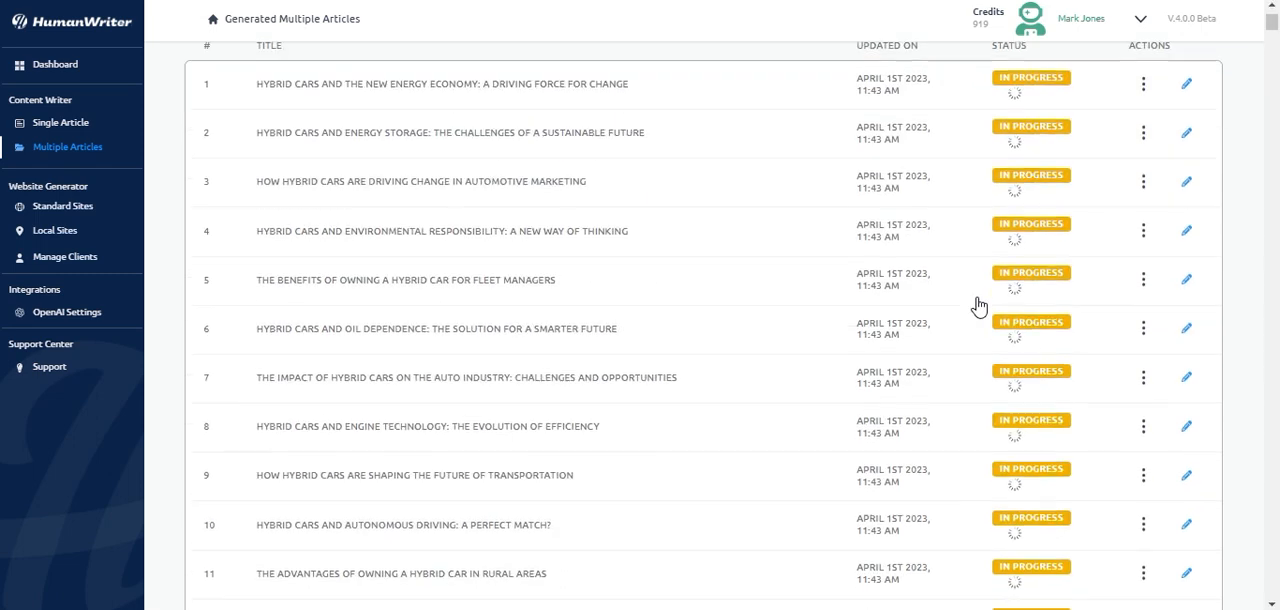
pyautogui.scroll(-3)
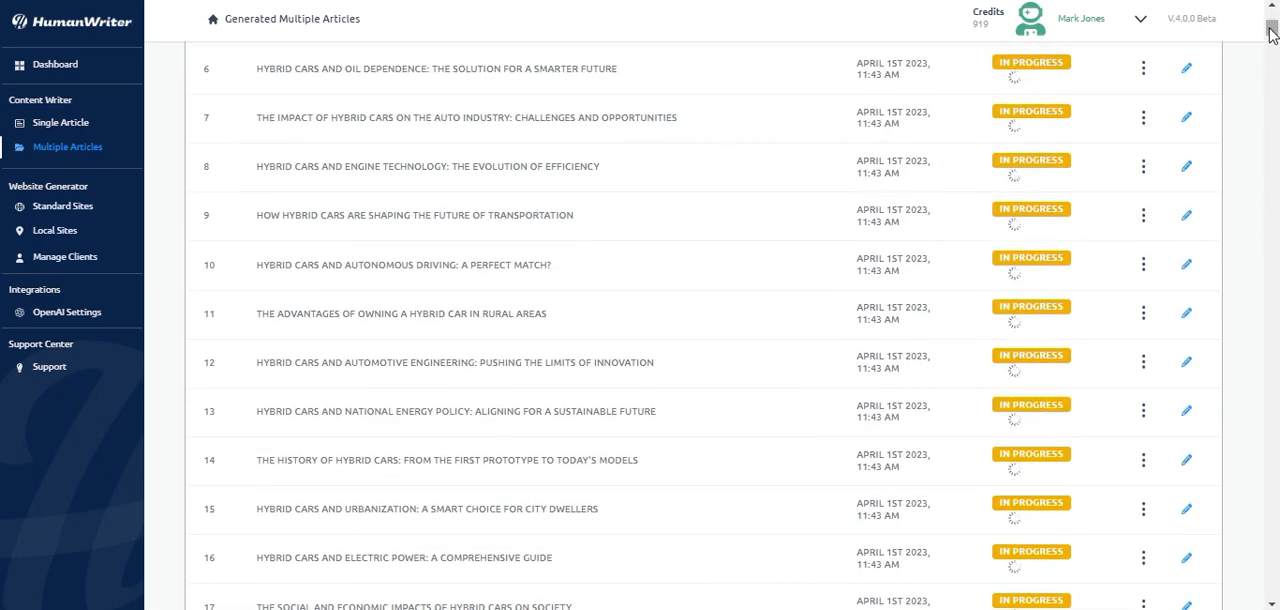
pyautogui.scroll(-3)
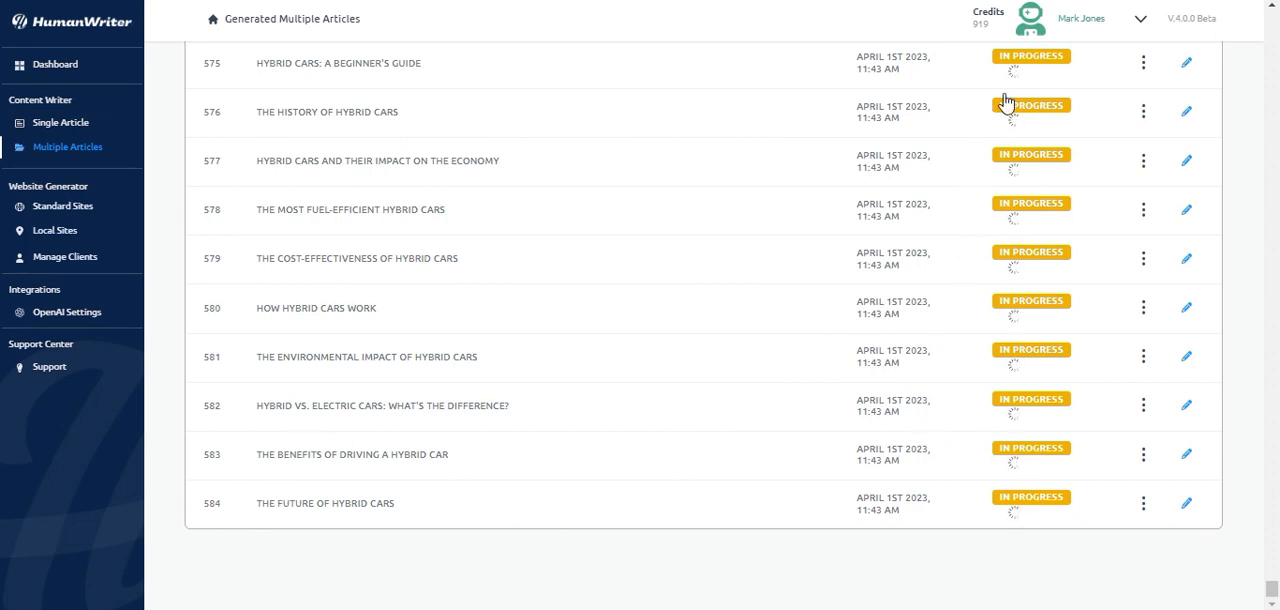
pyautogui.moveTo(978, 6)
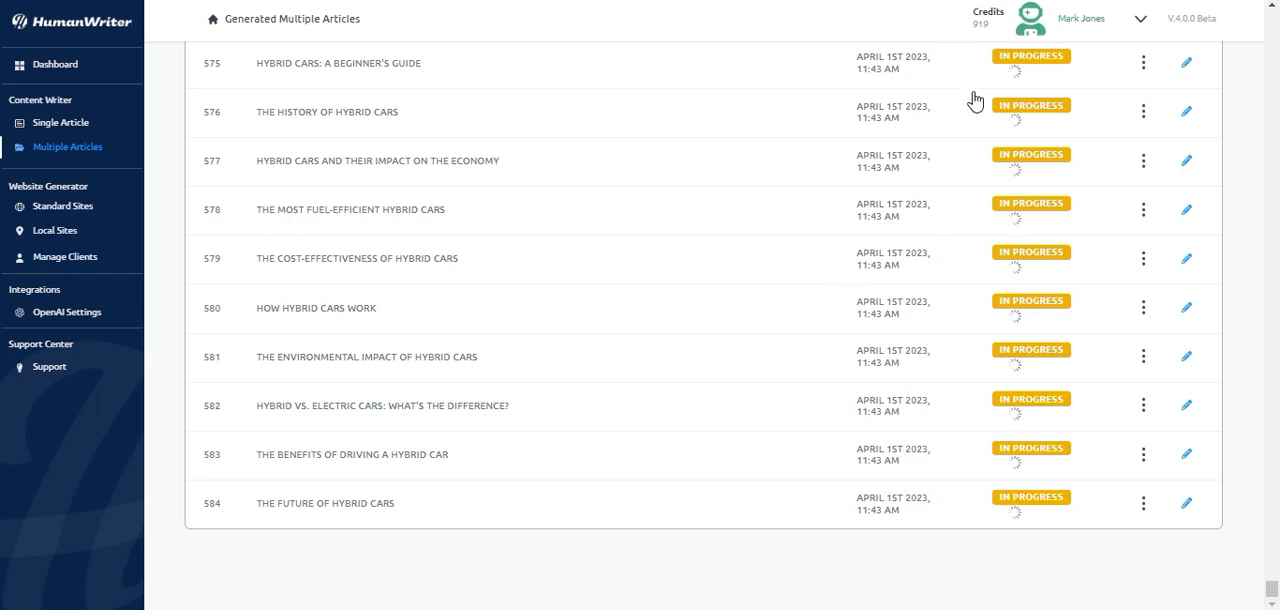
pyautogui.moveTo(995, 8)
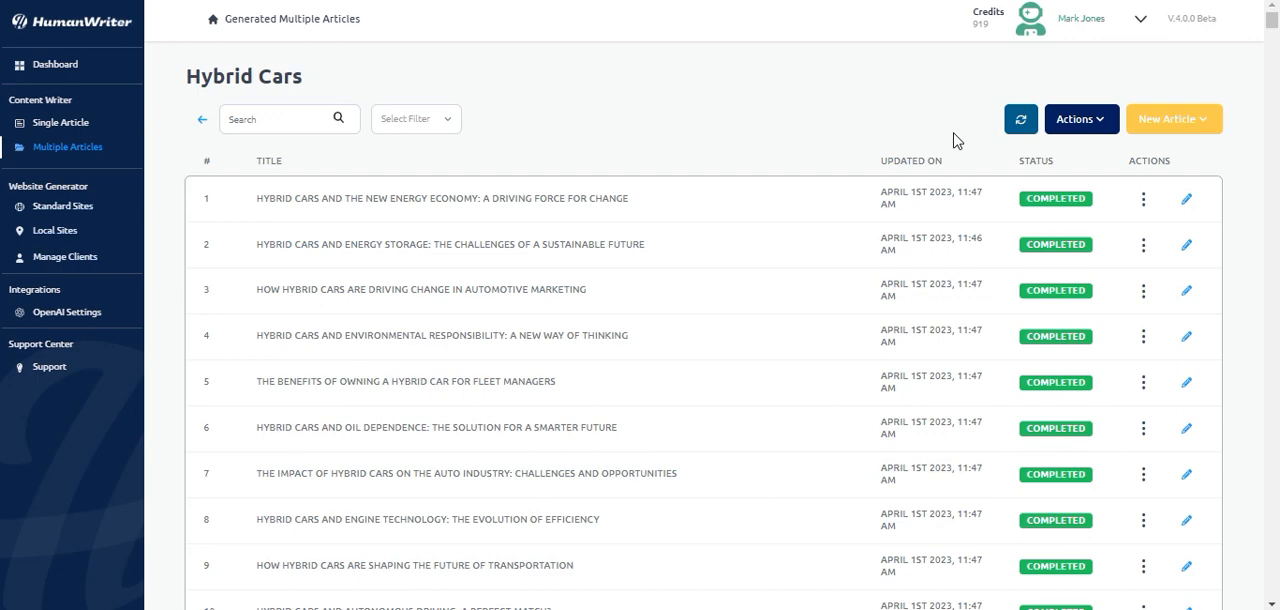
pyautogui.scroll(-3)
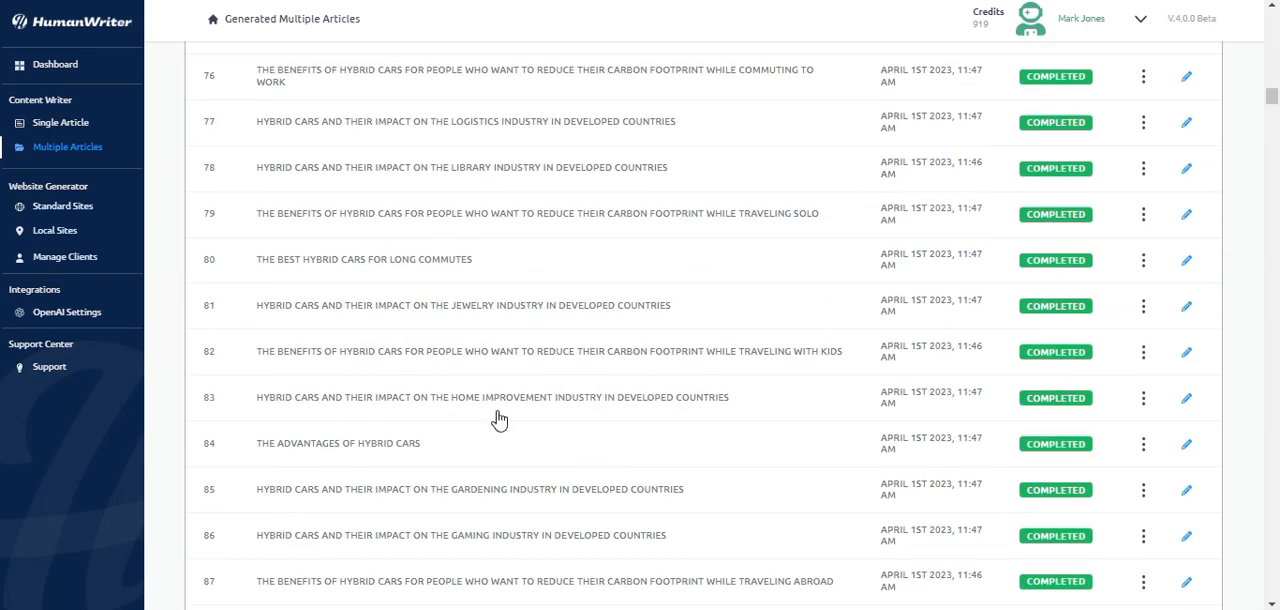
pyautogui.click(1185, 444)
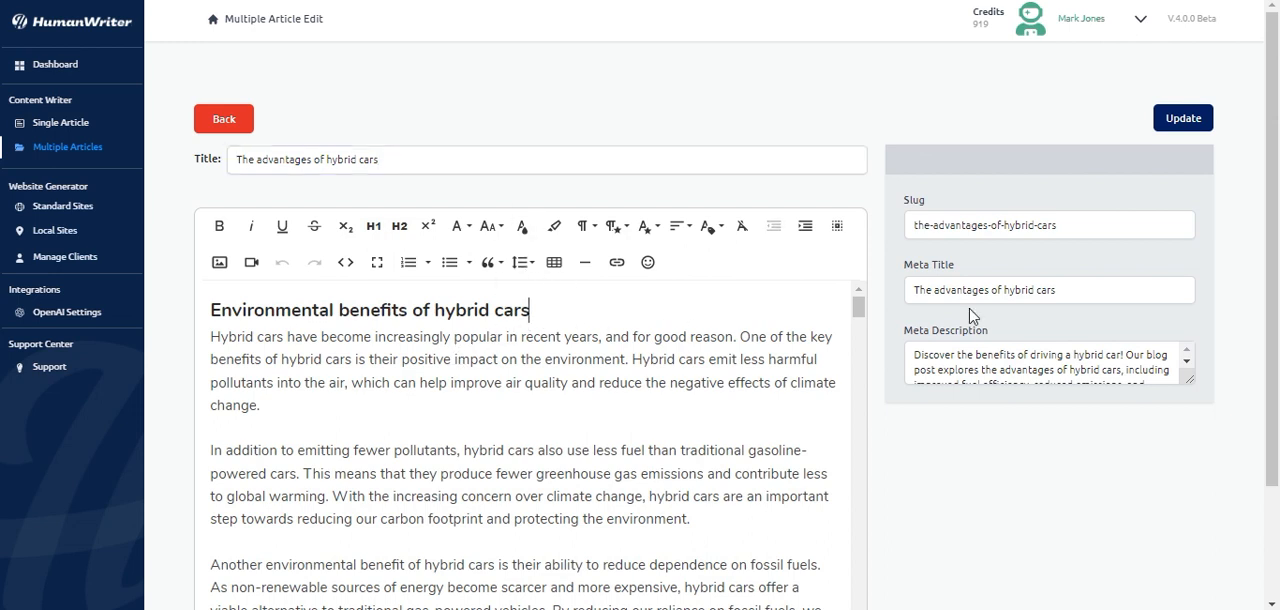
pyautogui.click(1049, 289)
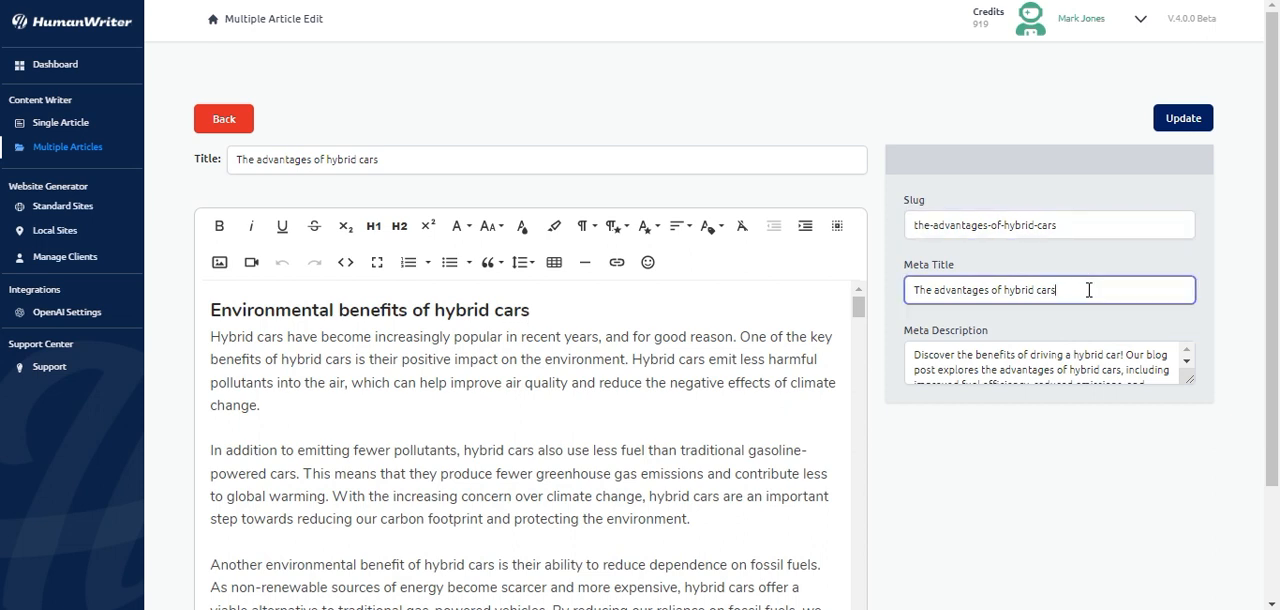
pyautogui.click(1048, 362)
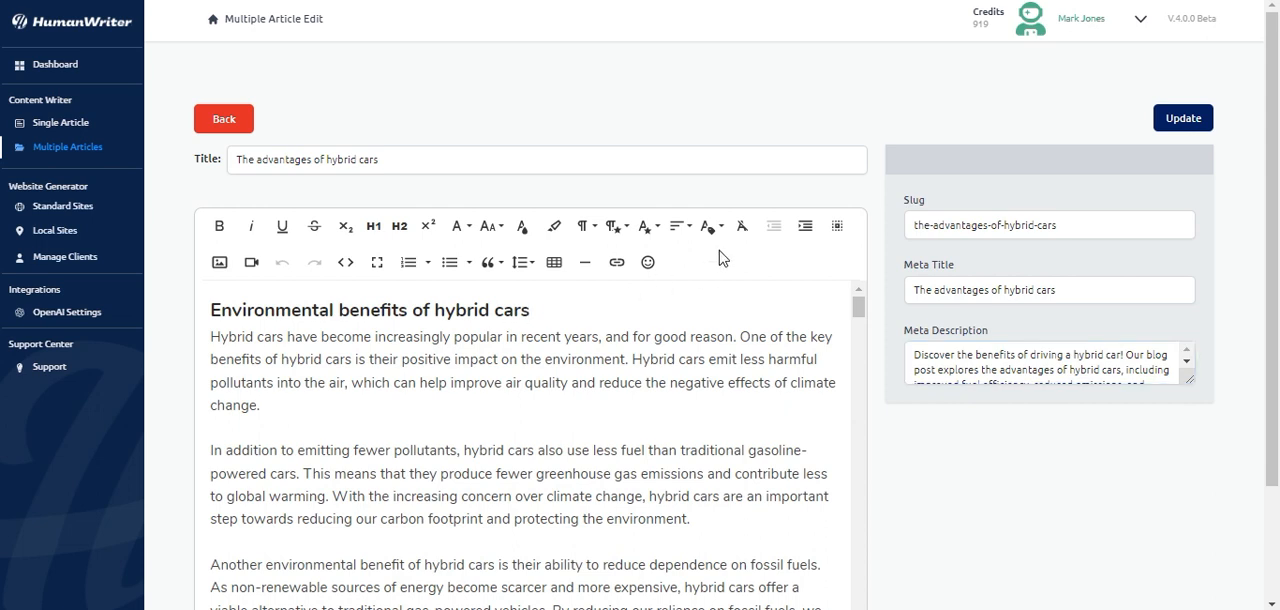
pyautogui.moveTo(184, 238)
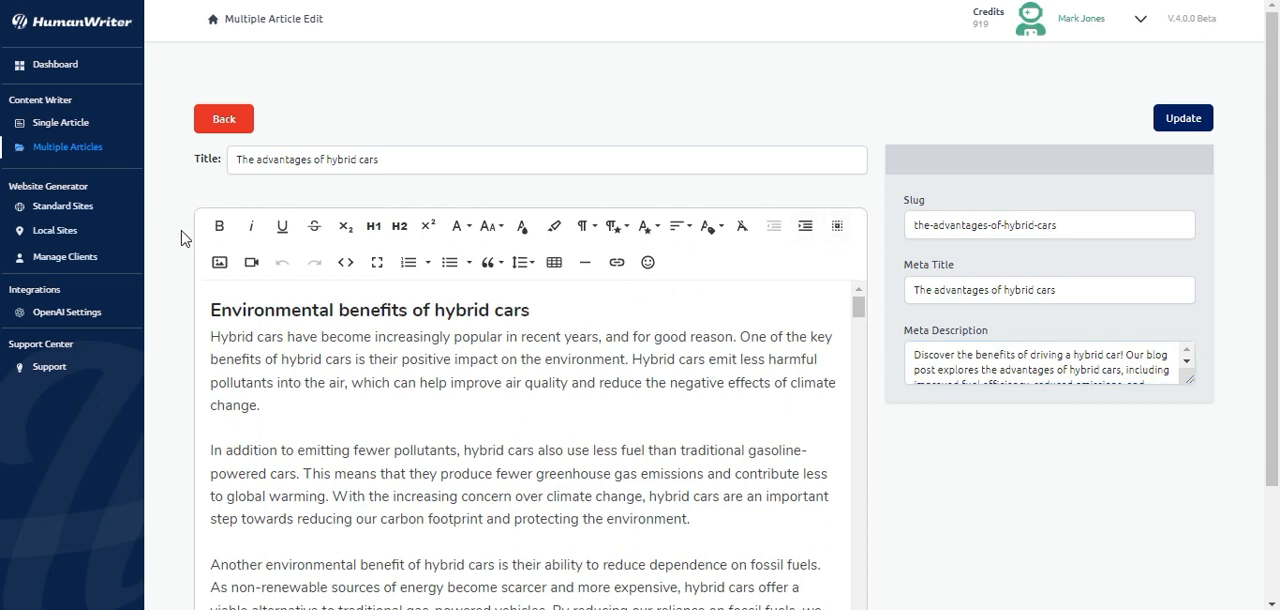
pyautogui.click(530, 309)
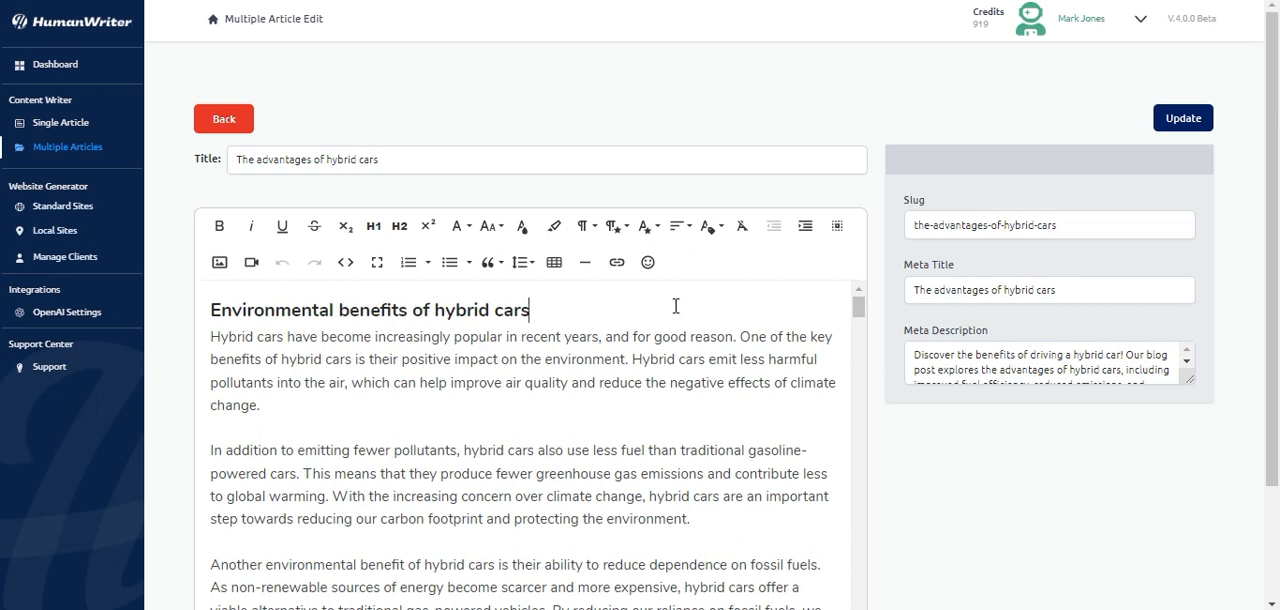
pyautogui.moveTo(763, 203)
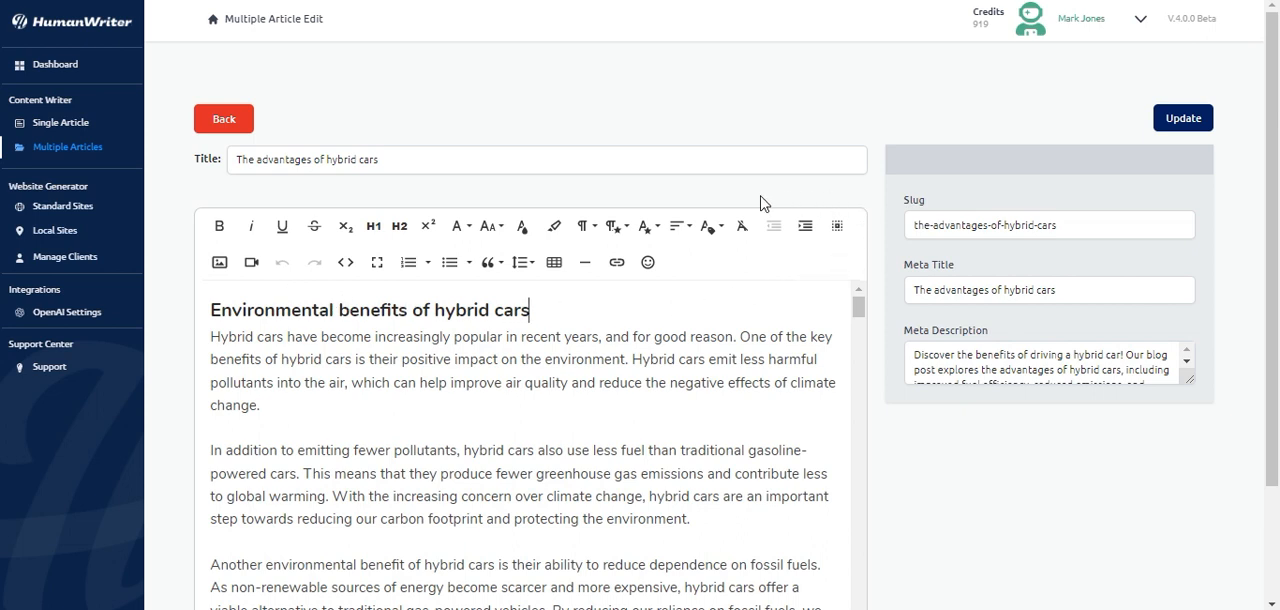
pyautogui.moveTo(533, 197)
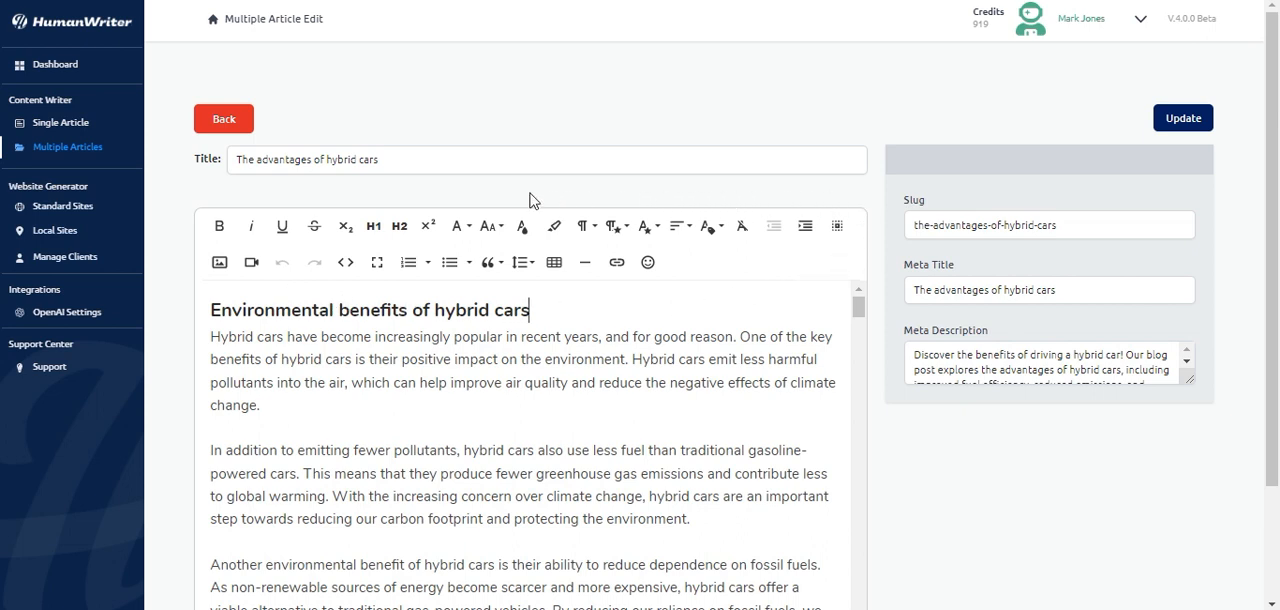
pyautogui.doubleClick(461, 309)
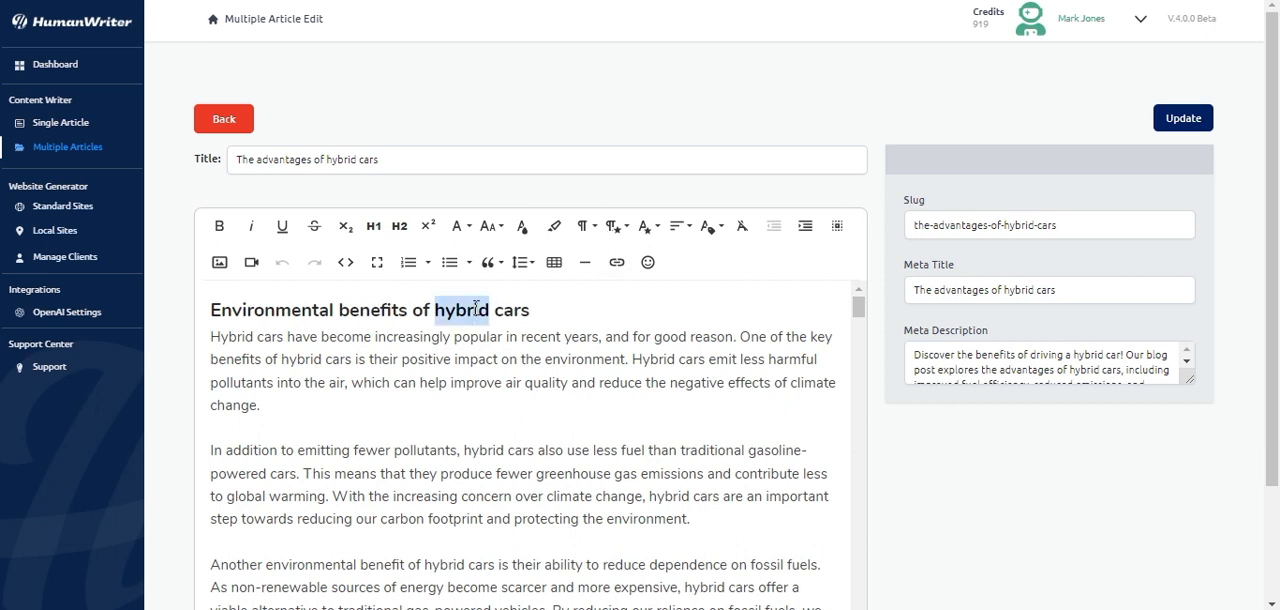
pyautogui.click(583, 225)
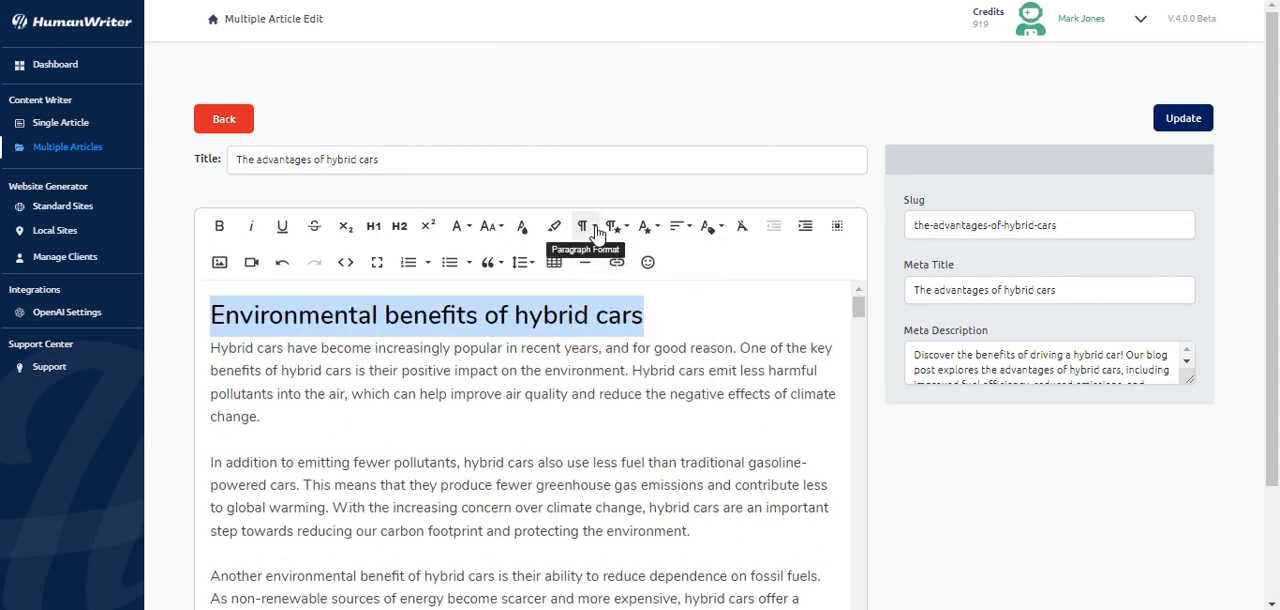
pyautogui.click(585, 225)
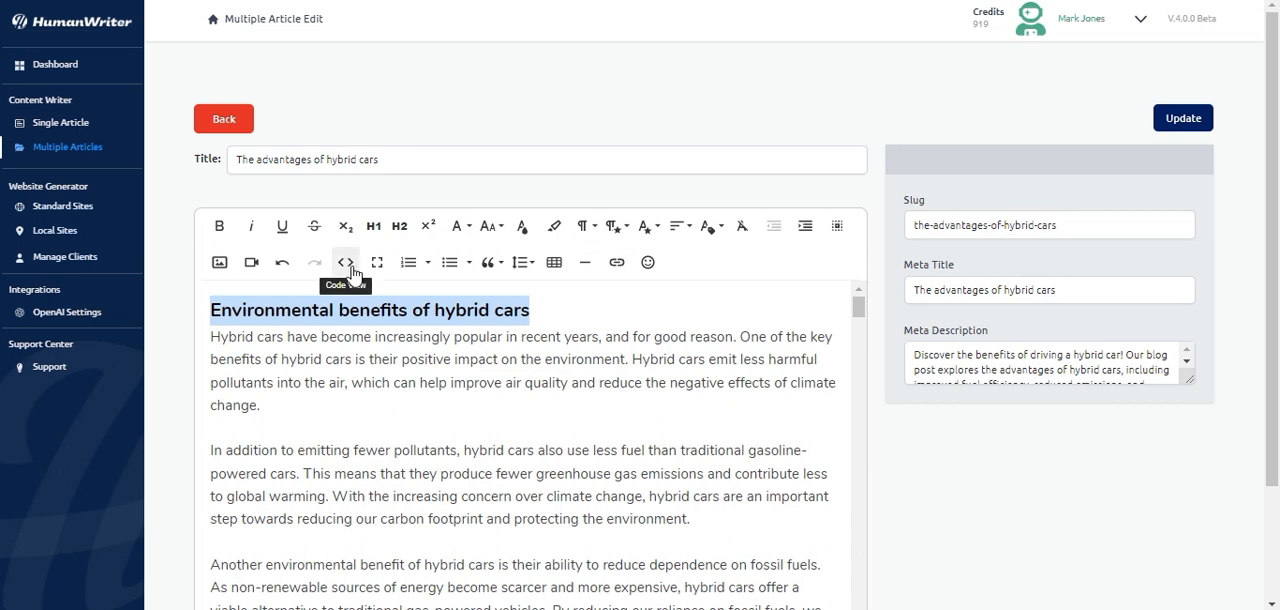
pyautogui.click(346, 262)
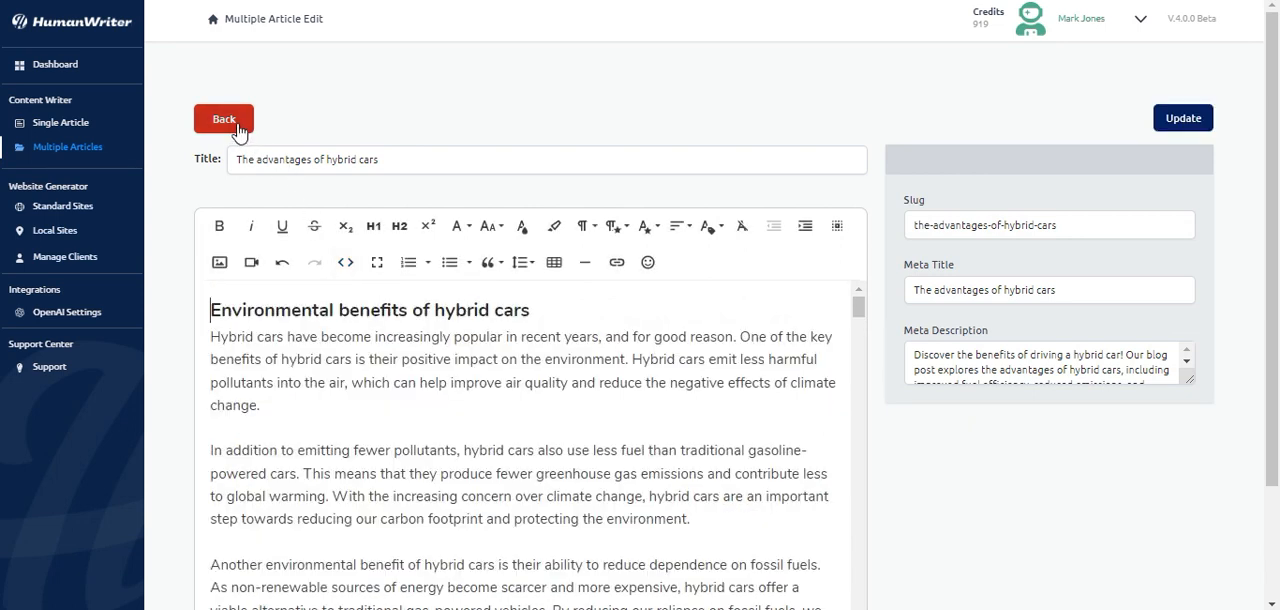
# Step: Return to the Hybrid Cars article list and choose Push To Wordpress from Actions
pyautogui.click(223, 118)
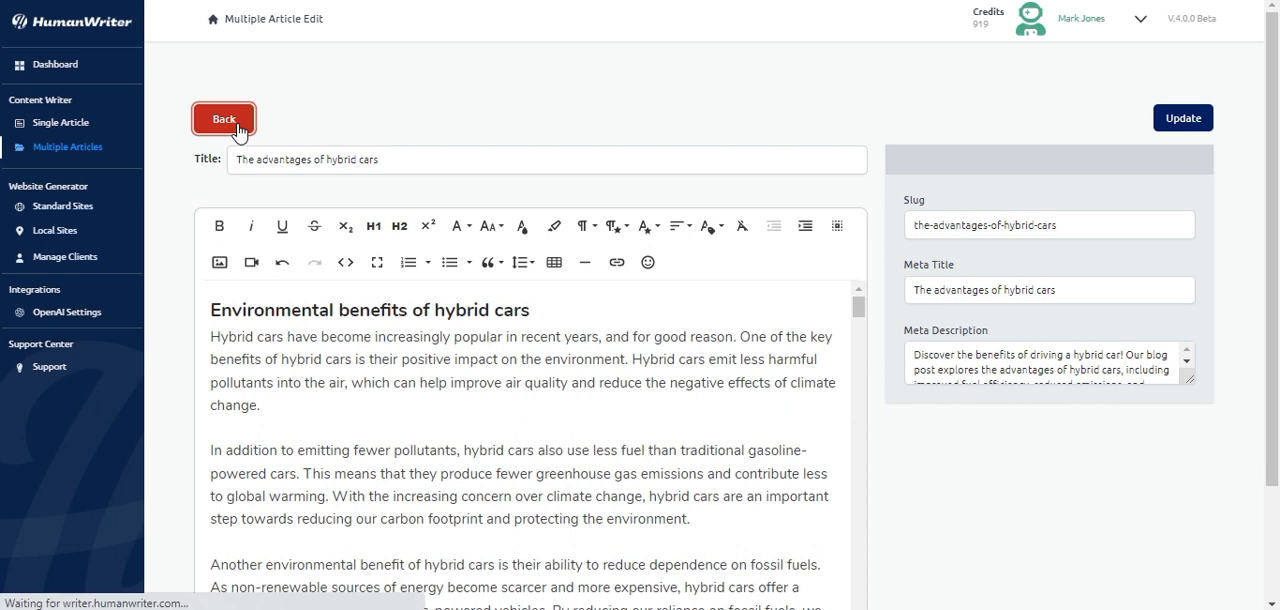
pyautogui.click(223, 118)
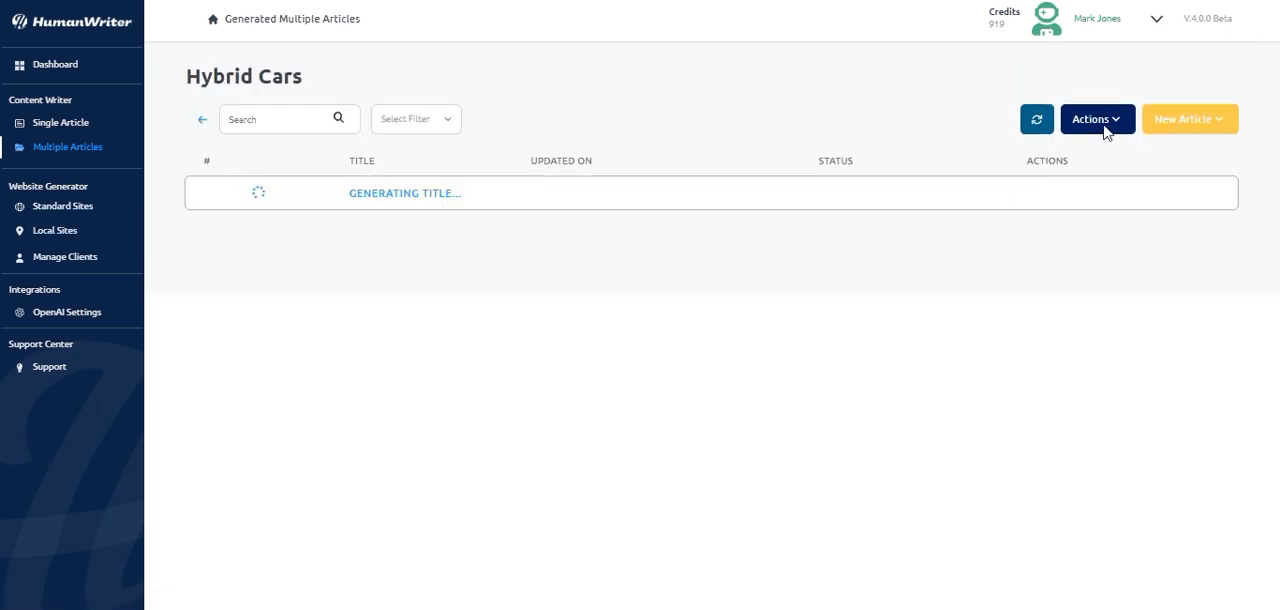
pyautogui.click(1096, 119)
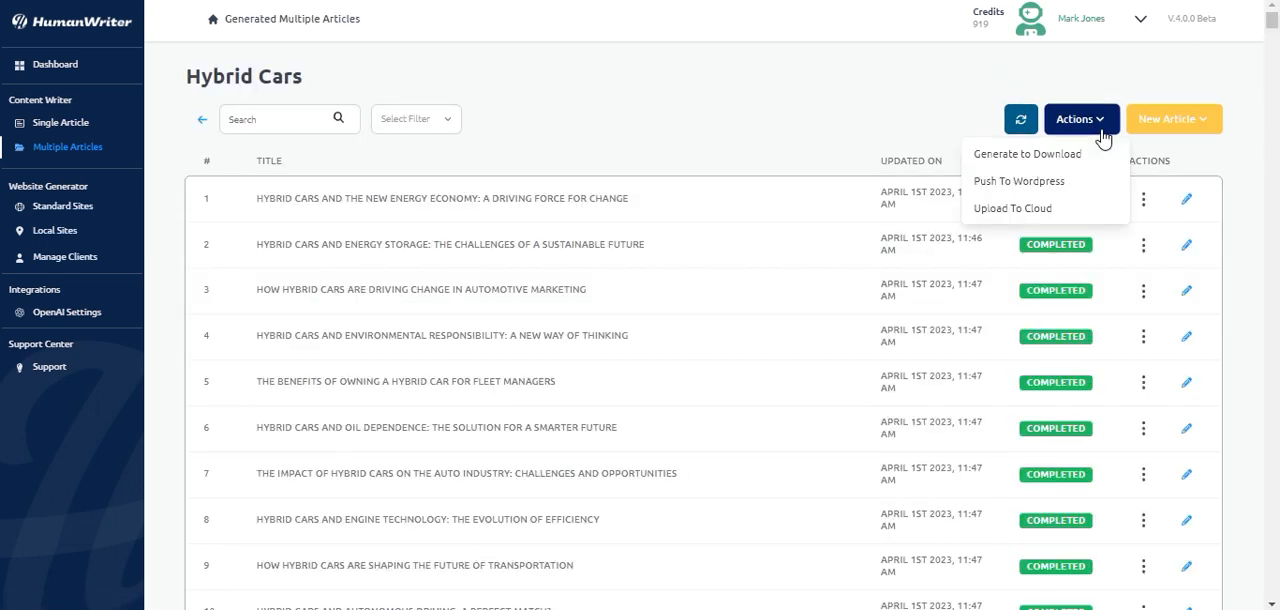
pyautogui.moveTo(1018, 181)
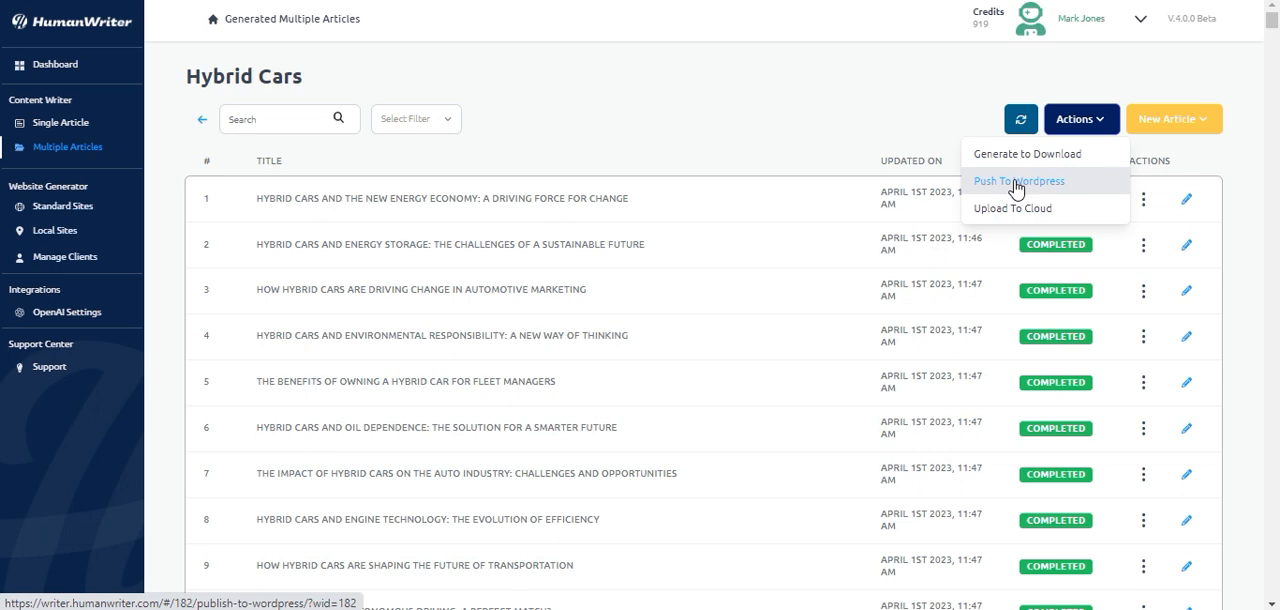
pyautogui.click(1018, 181)
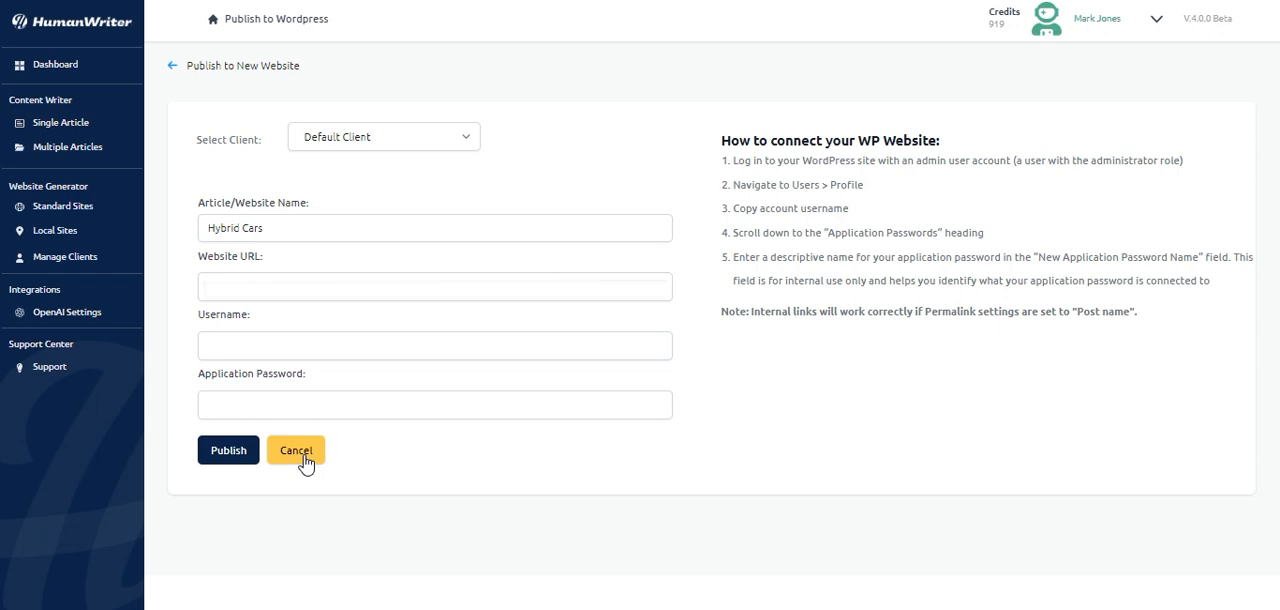
# Step: Cancel the new website form and publish to the saved WordPress site
pyautogui.click(295, 450)
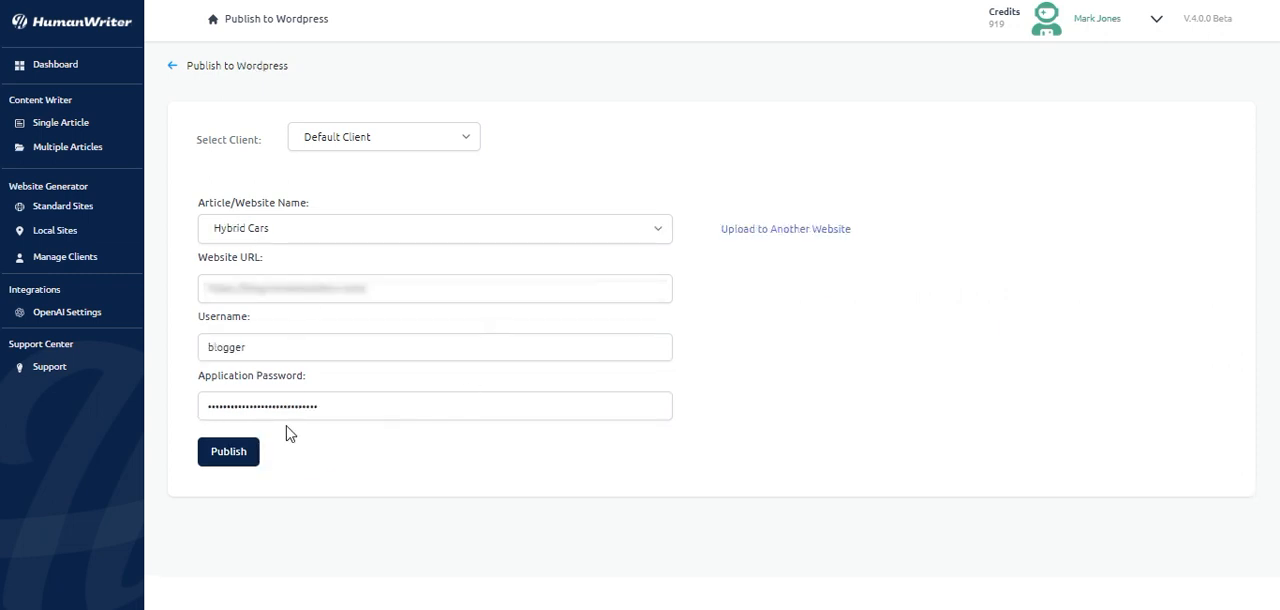
pyautogui.click(228, 451)
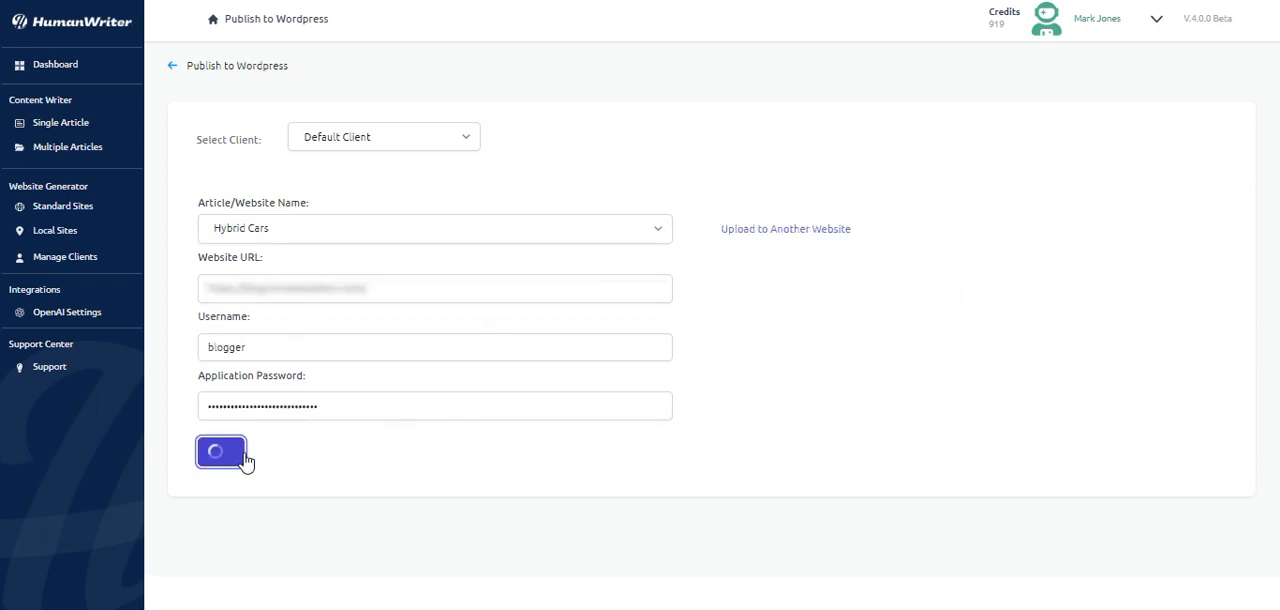
pyautogui.click(220, 451)
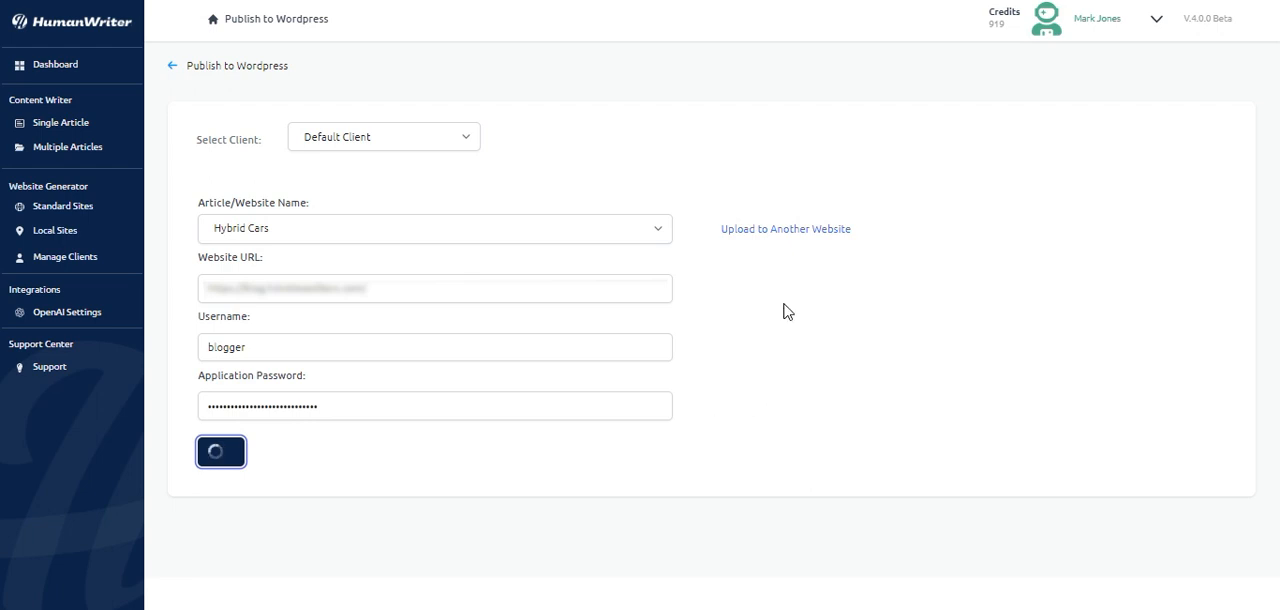
pyautogui.click(221, 451)
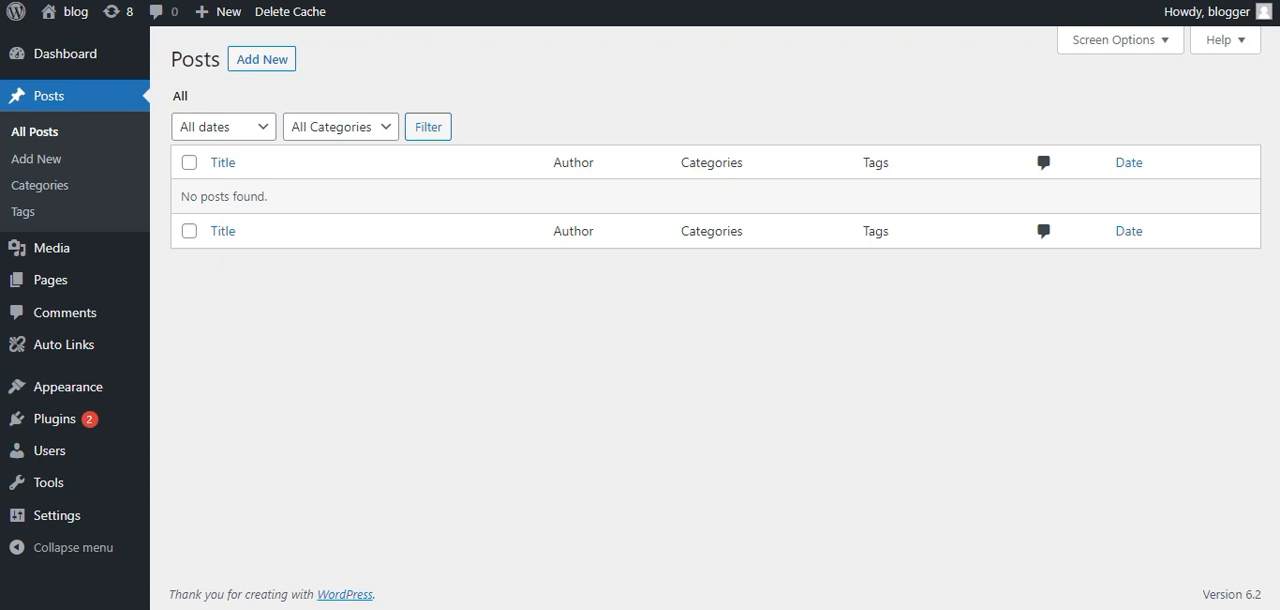
# Step: Filter WordPress posts to Published (584)
pyautogui.click(346, 96)
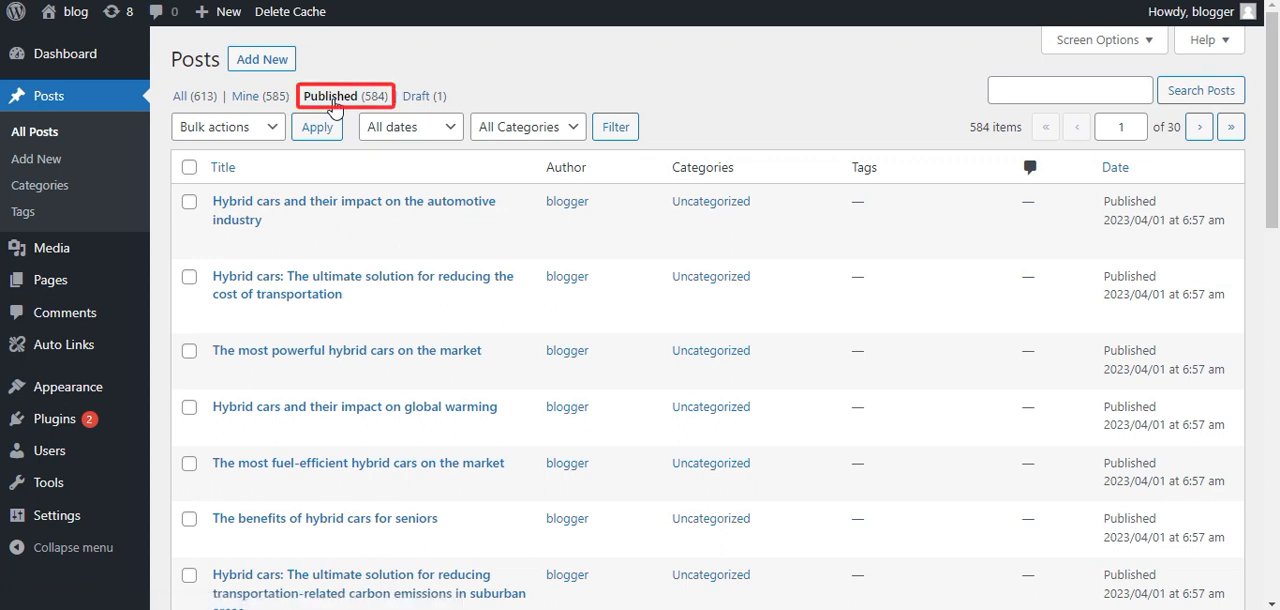
pyautogui.moveTo(335, 110)
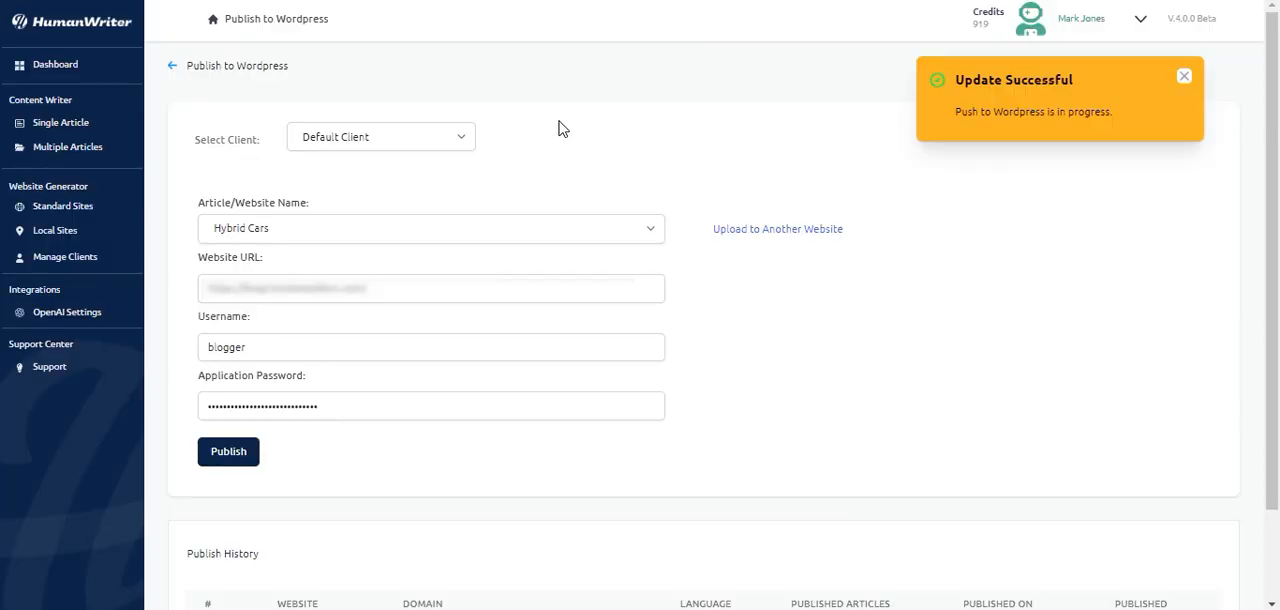
pyautogui.moveTo(554, 153)
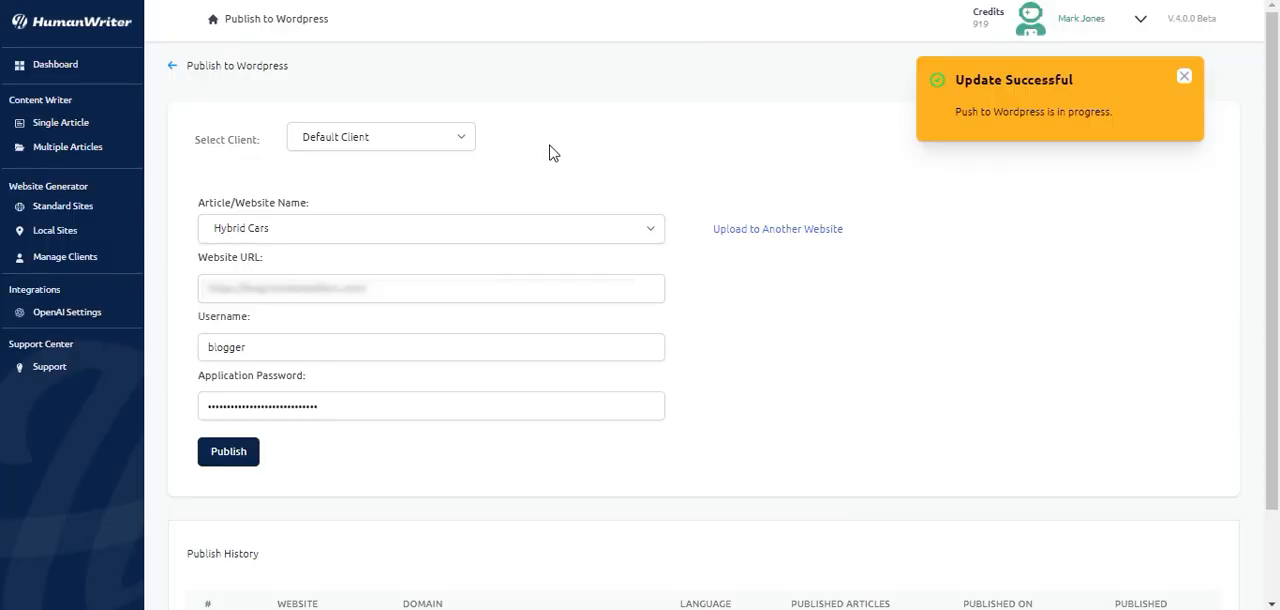